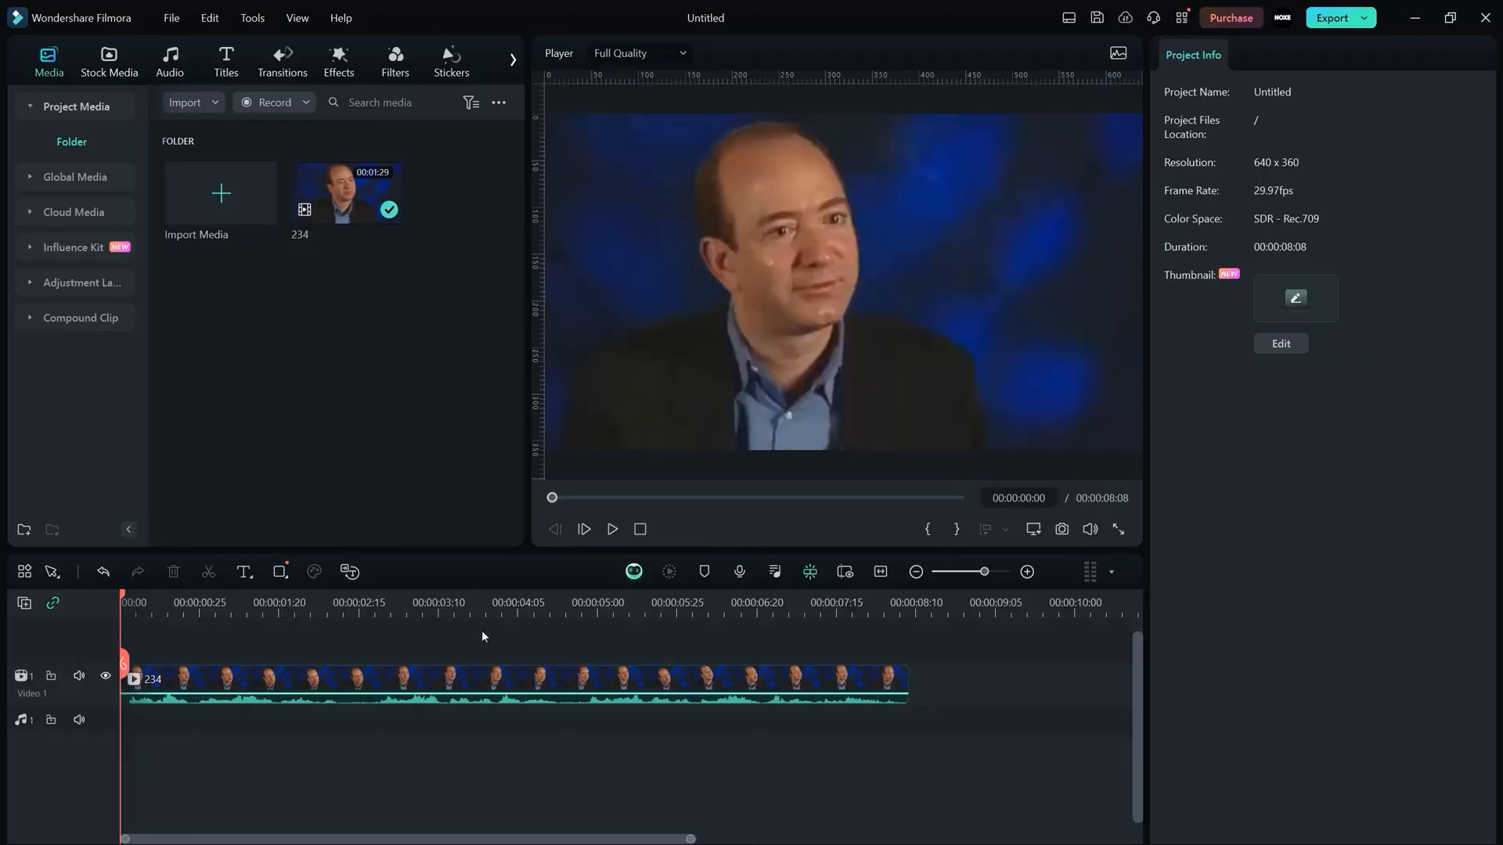
Step: Play the interview clip in the preview and pause near its end
{"action": "left_click", "coordinate": [612, 527]}
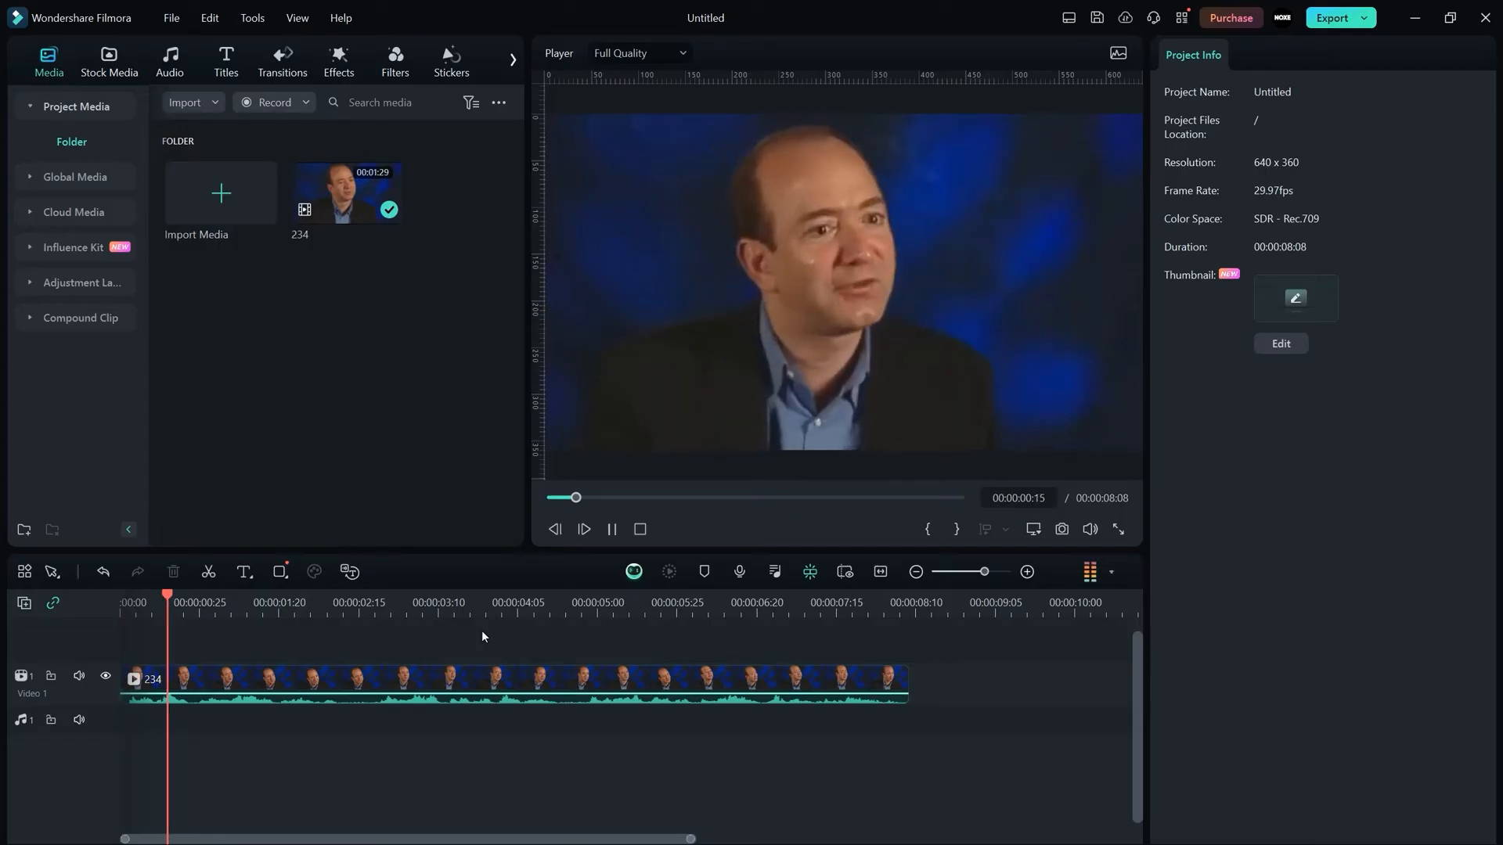
{"action": "left_click", "coordinate": [358, 601]}
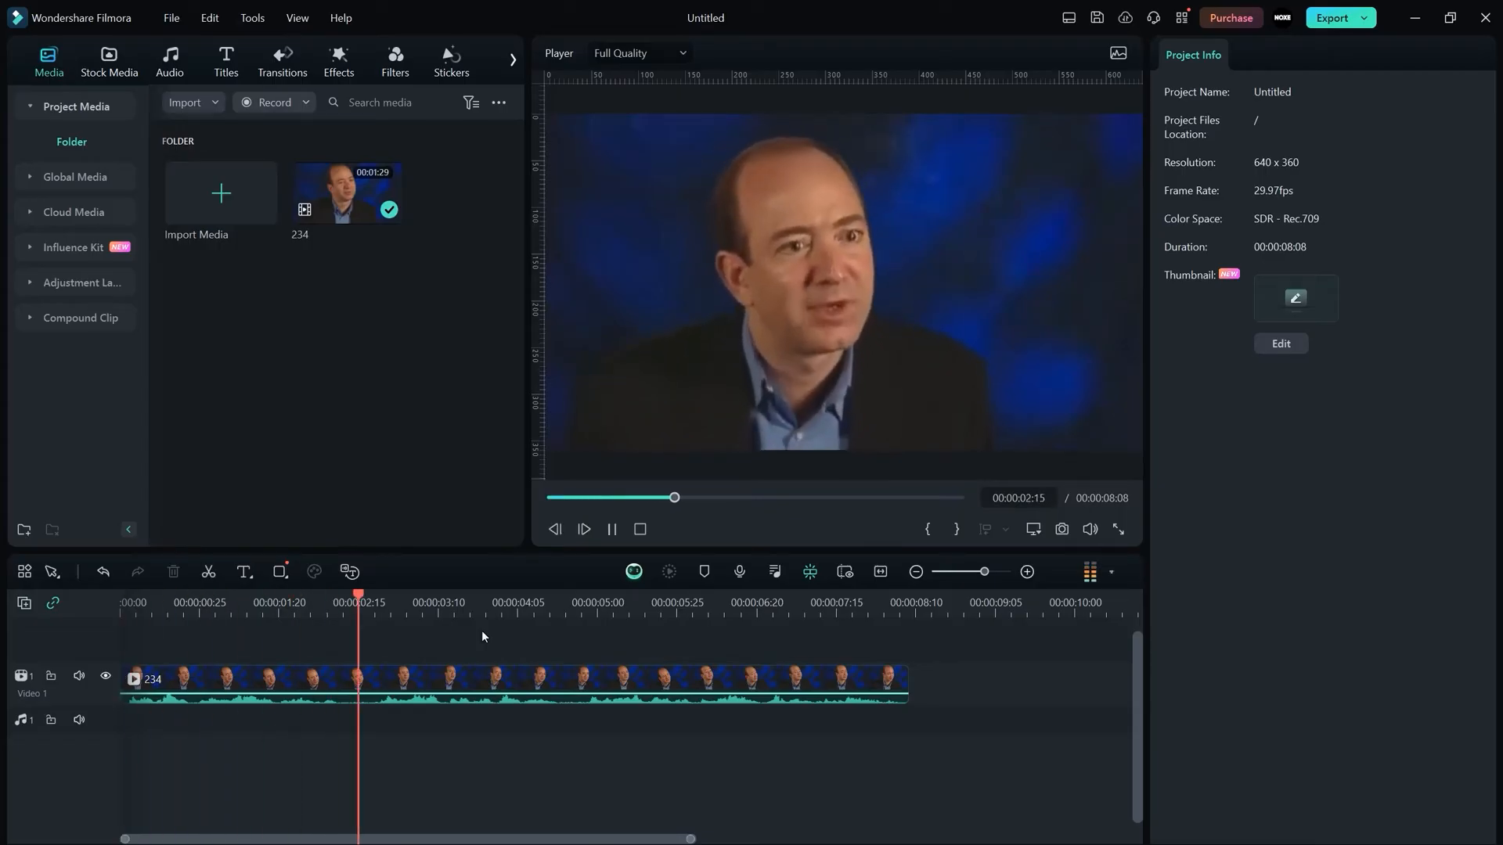
{"action": "left_click", "coordinate": [583, 529]}
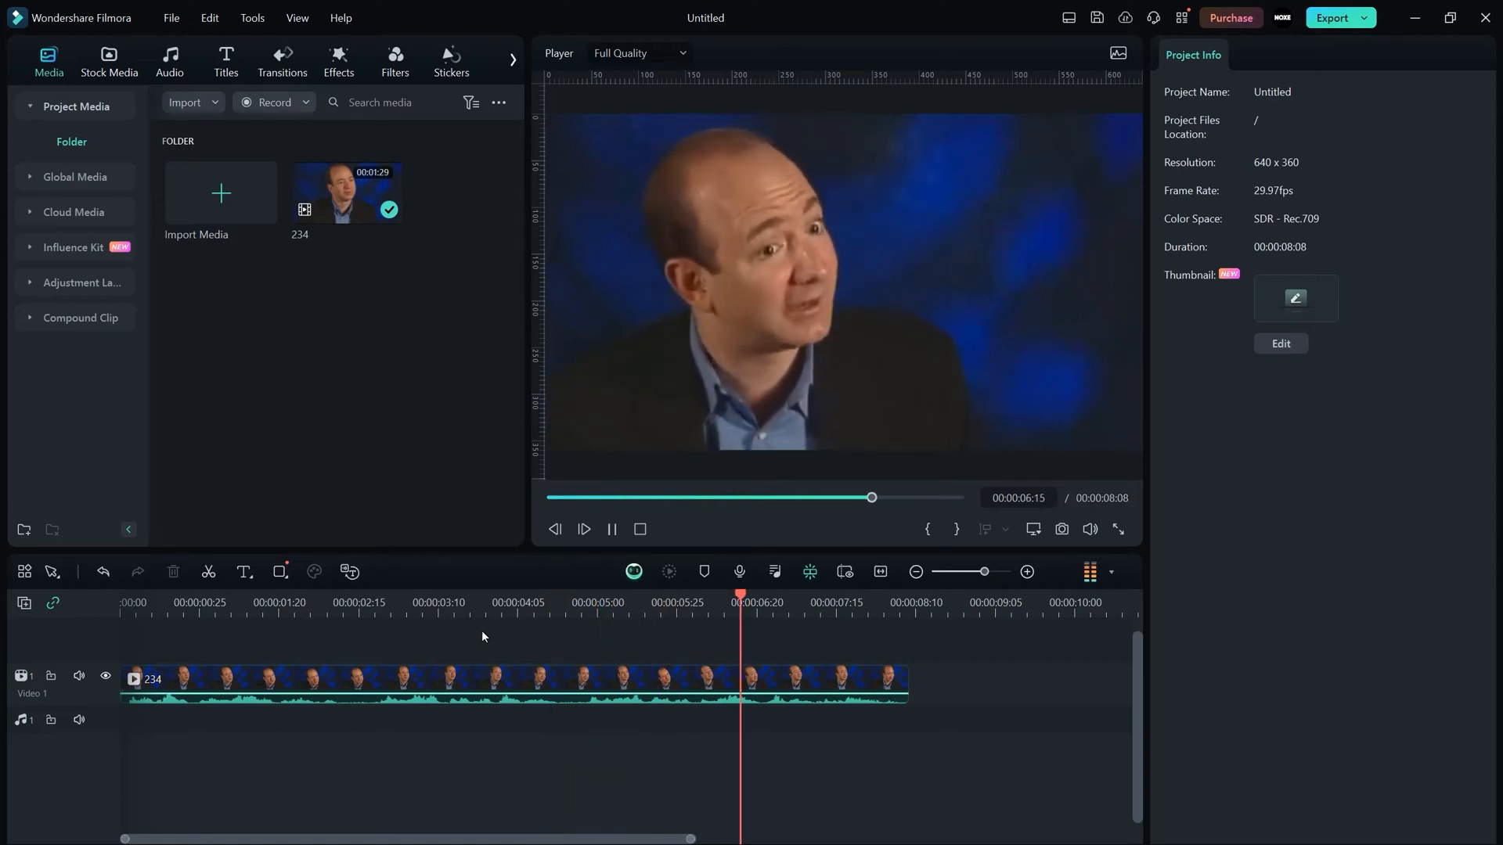
{"action": "left_click", "coordinate": [610, 529]}
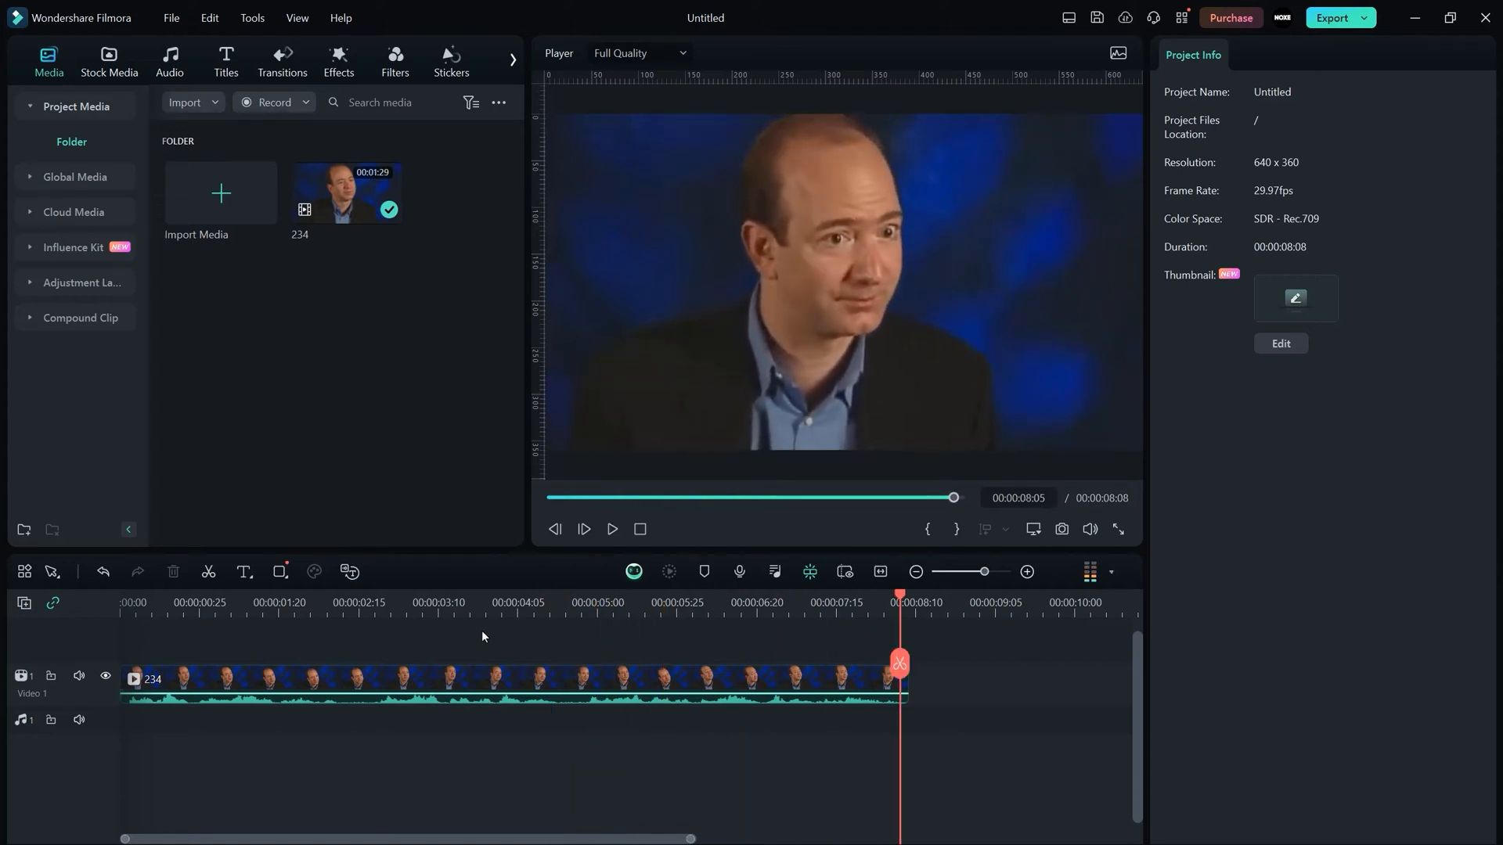
Step: Start Speech-to-Text on the interview clip from its right-click menu
{"action": "right_click", "coordinate": [565, 677]}
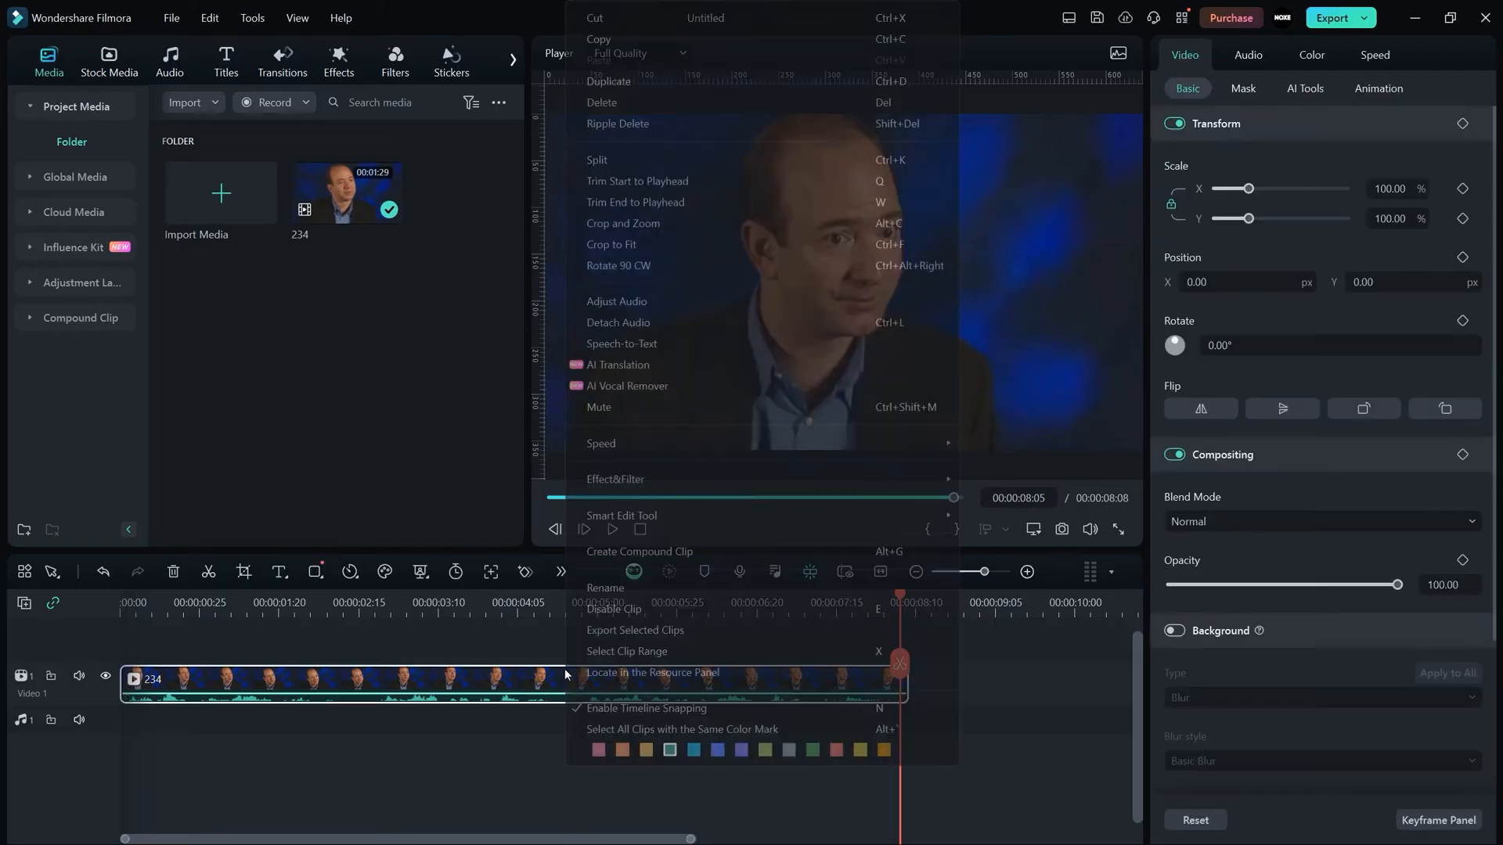
{"action": "mouse_move", "coordinate": [621, 343]}
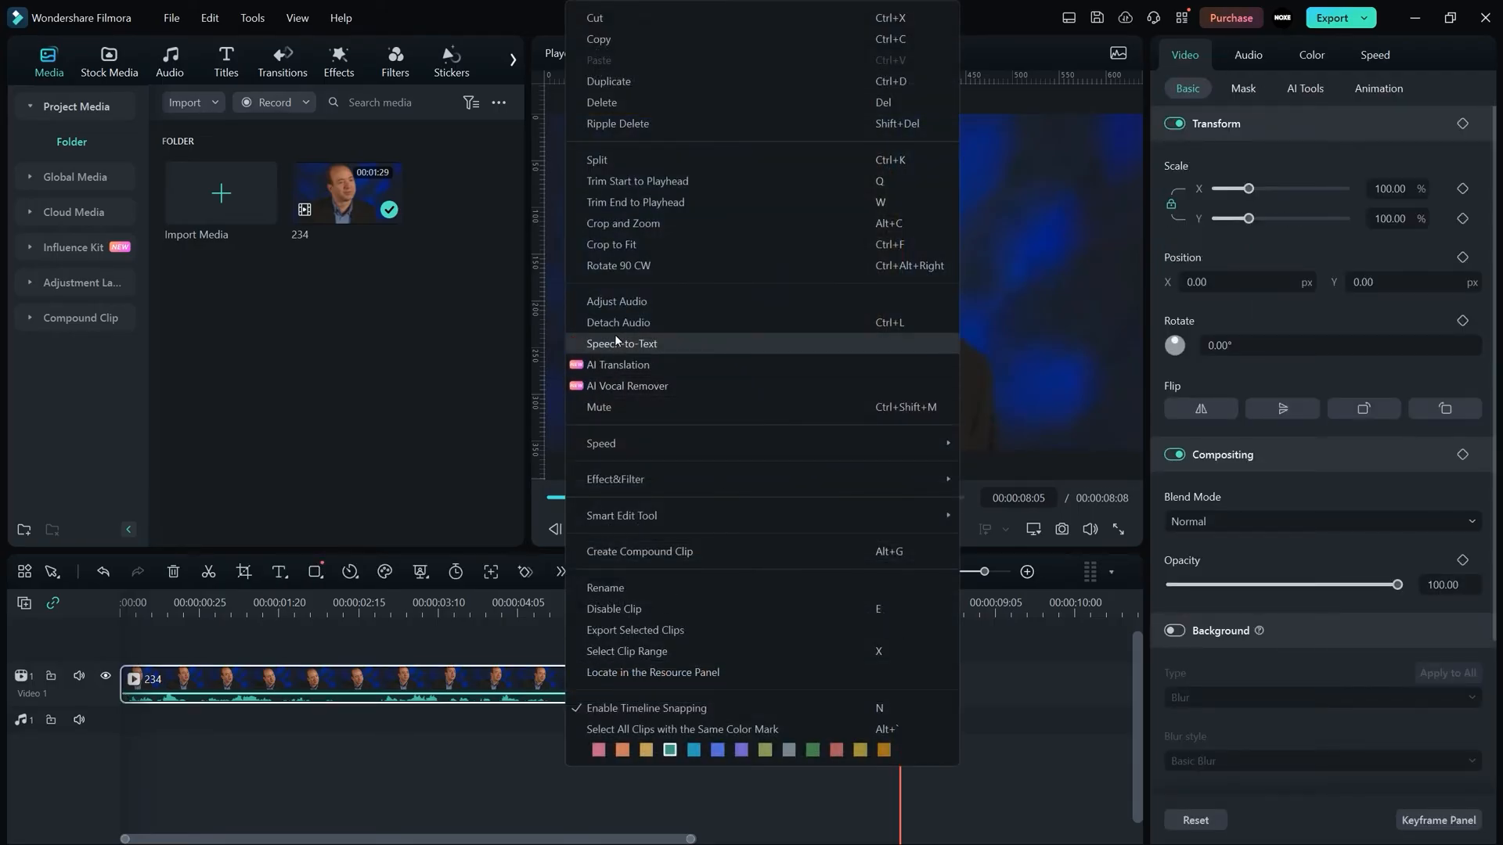
{"action": "left_click", "coordinate": [621, 343]}
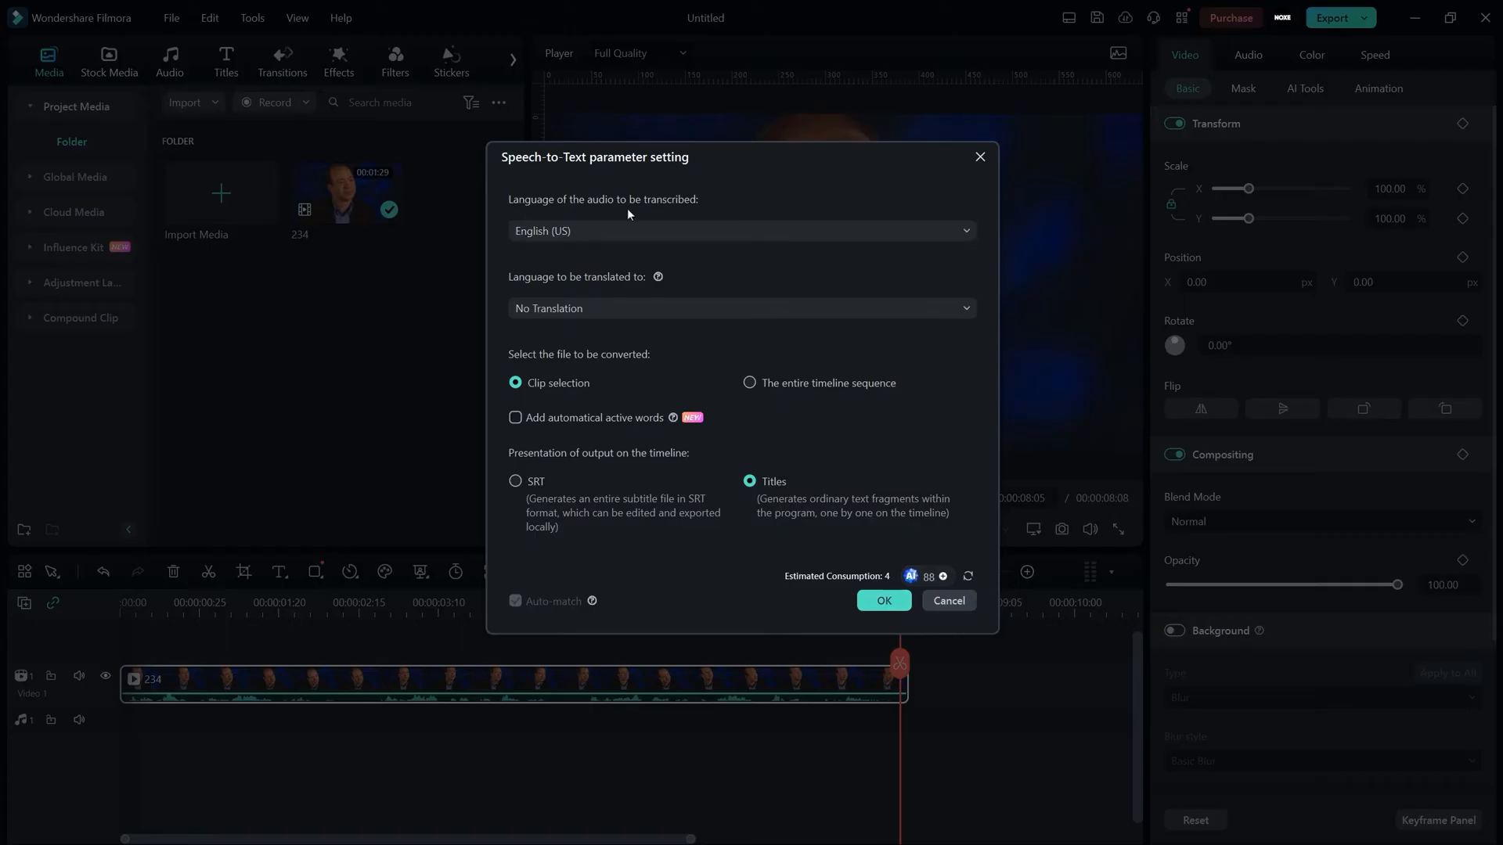
Step: Keep English (US) spoken language, No Translation, and enable automatic active words for Titles output
{"action": "left_click", "coordinate": [740, 231]}
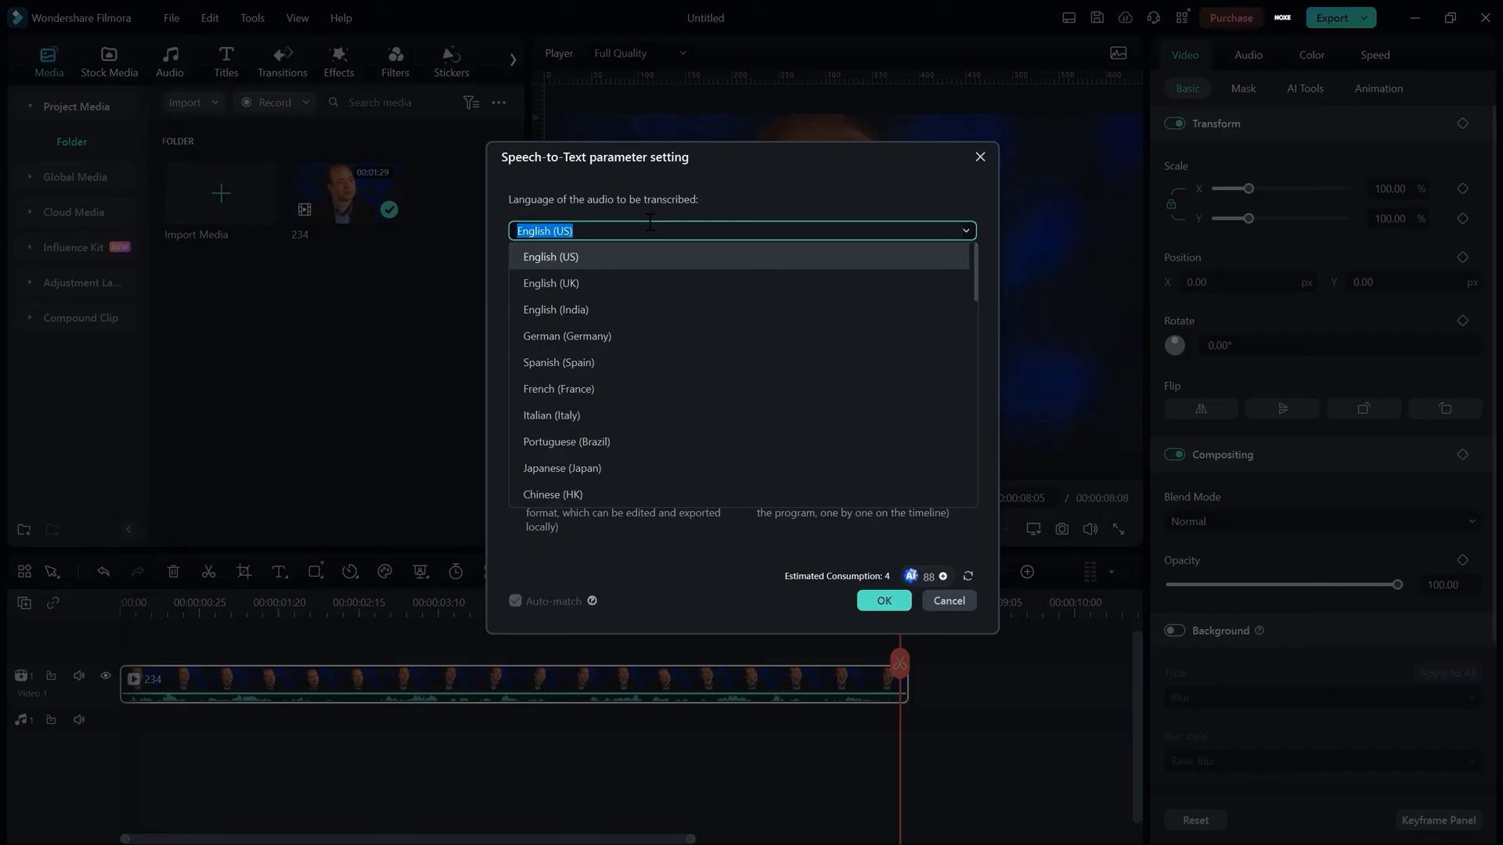
{"action": "scroll", "scroll_direction": "down", "scroll_amount": 3}
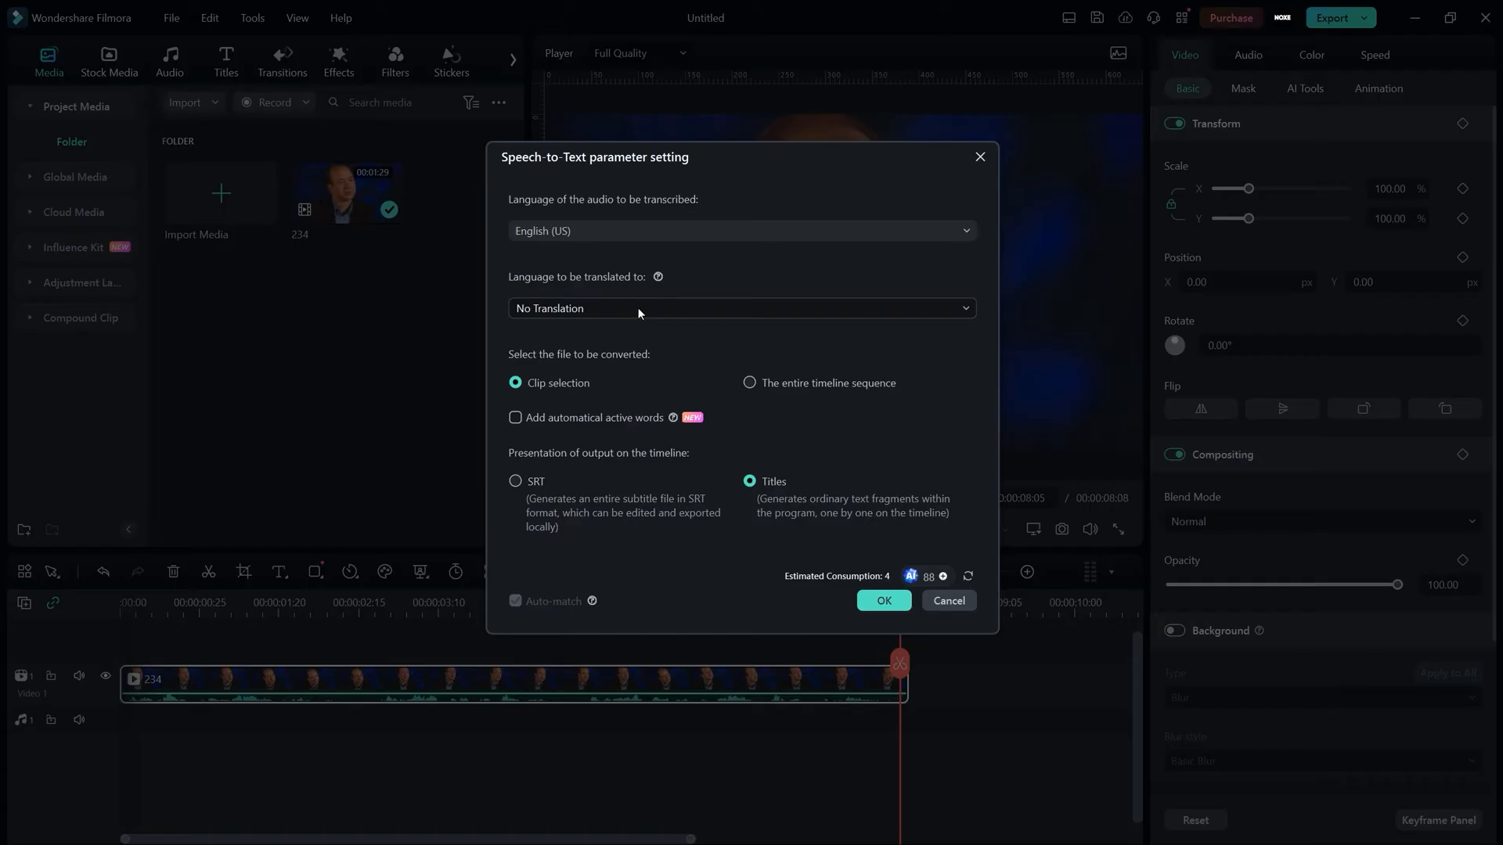
{"action": "left_click", "coordinate": [741, 308]}
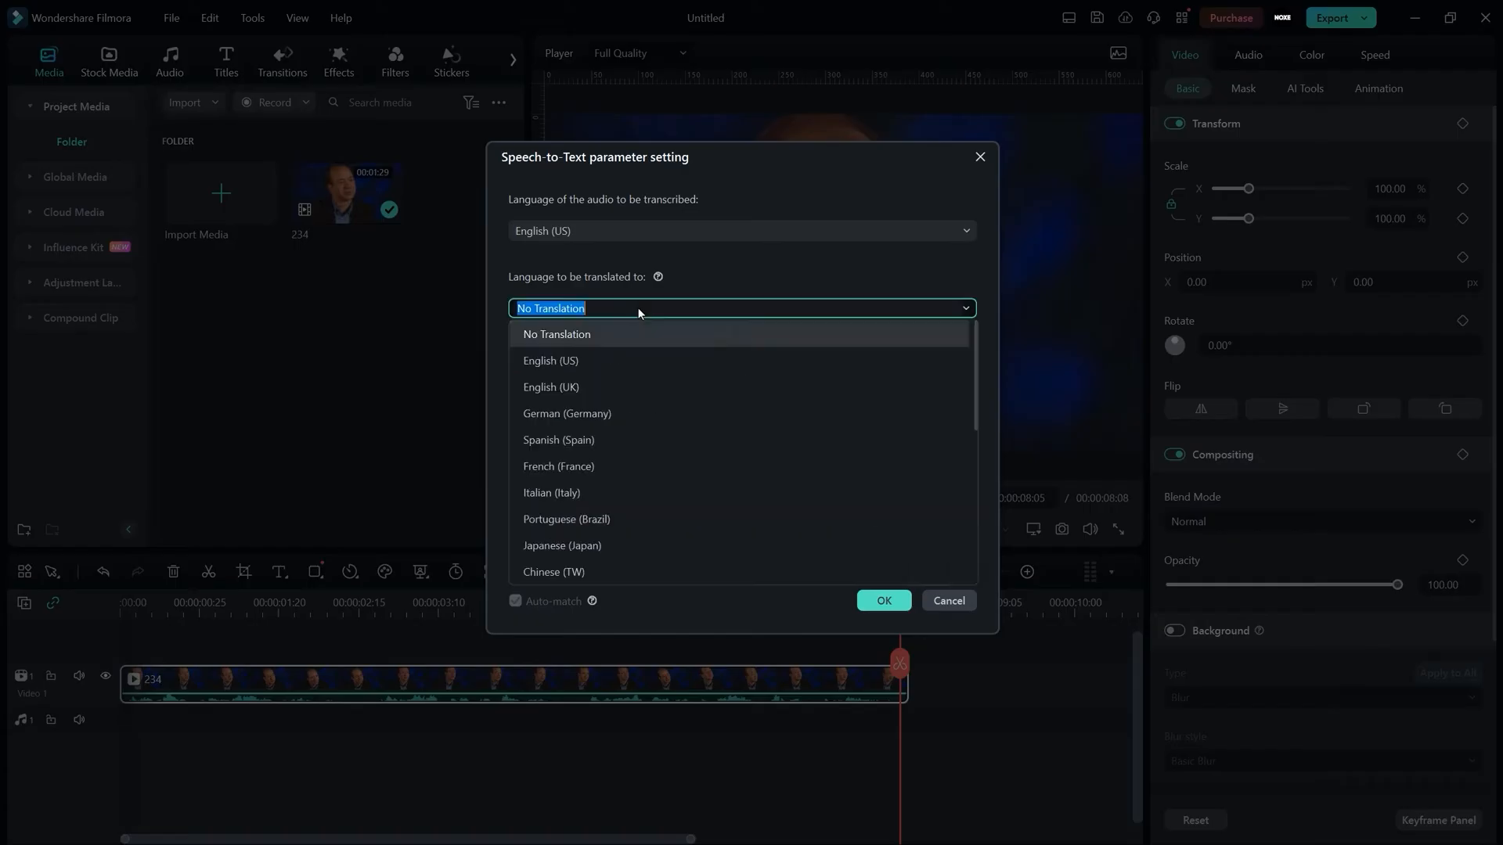
{"action": "left_click", "coordinate": [556, 334]}
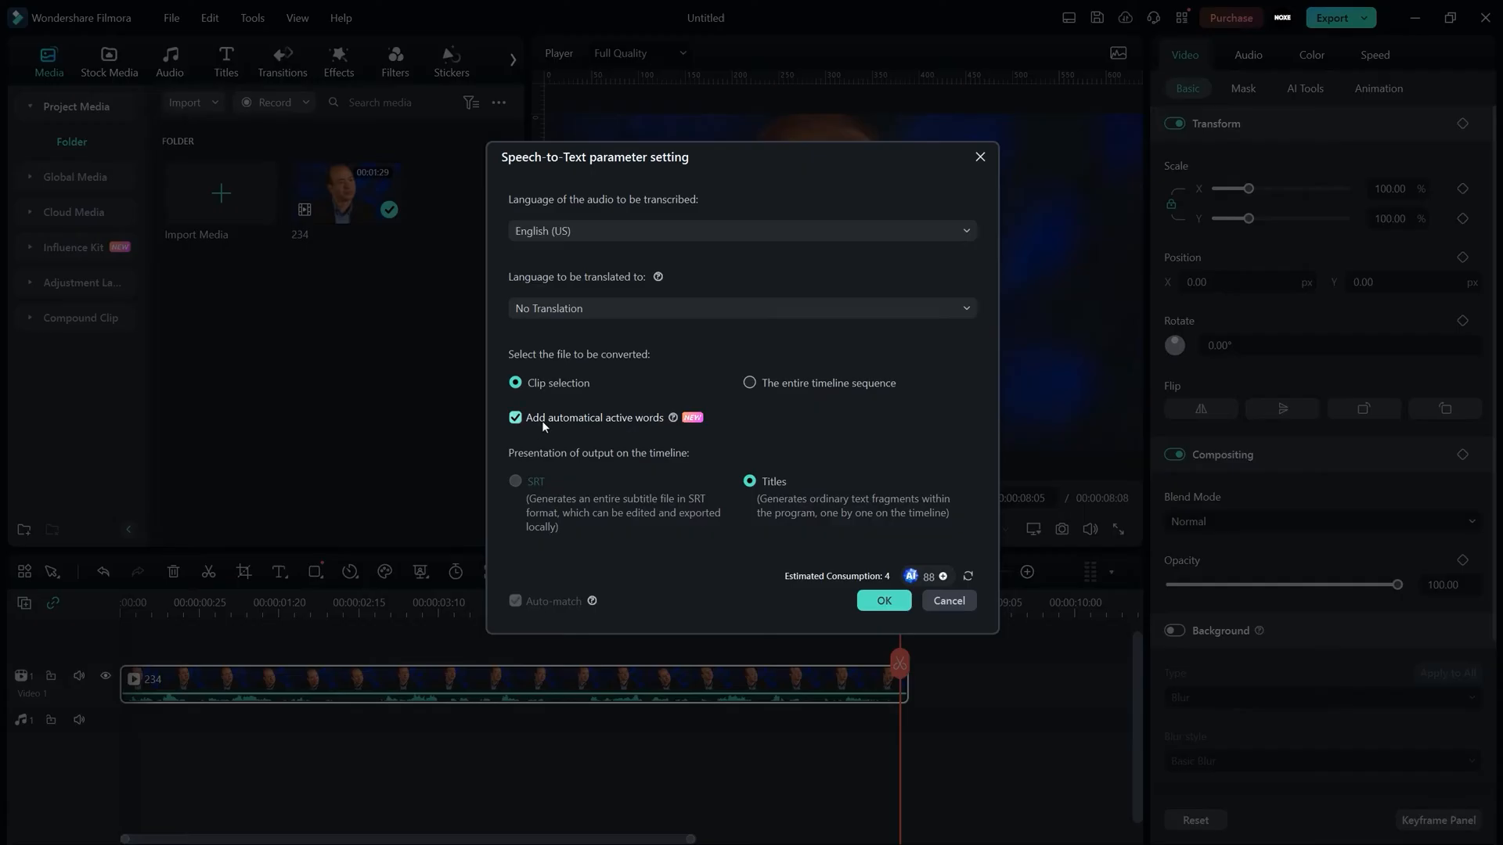
{"action": "mouse_move", "coordinate": [554, 424]}
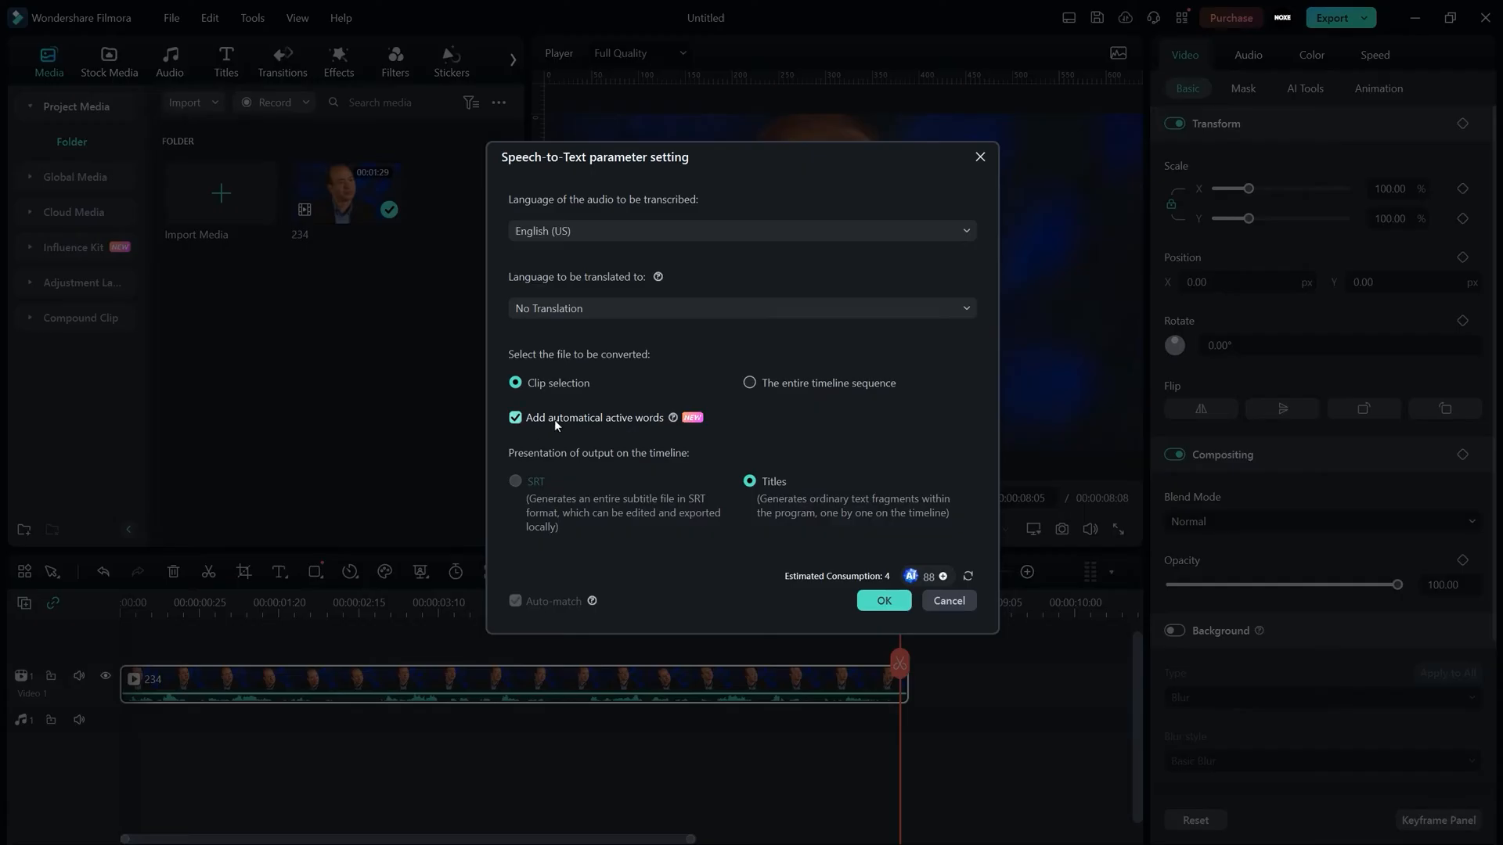
{"action": "mouse_move", "coordinate": [572, 427]}
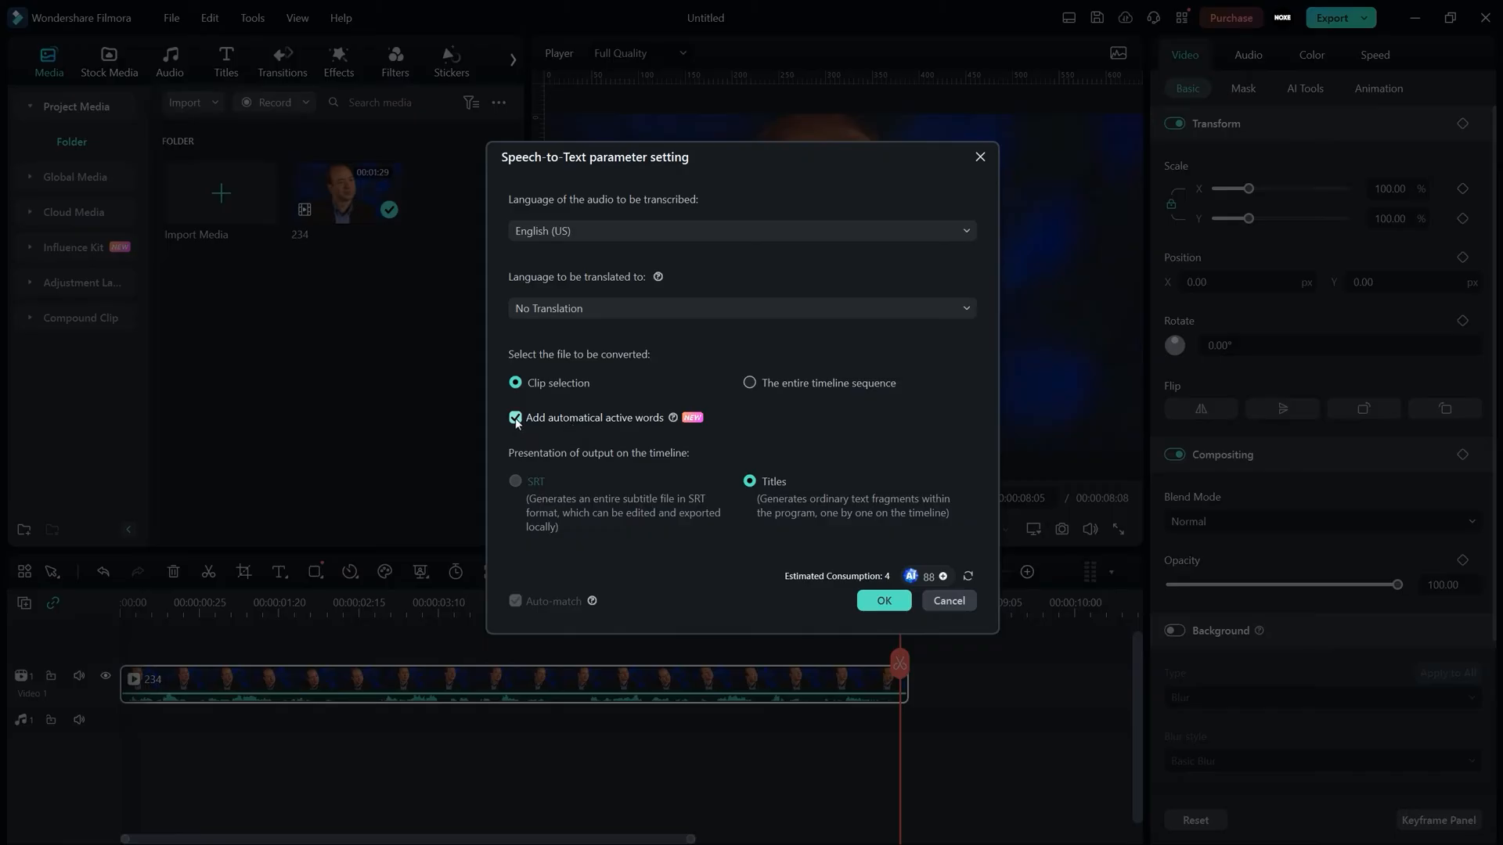
{"action": "left_click", "coordinate": [515, 421]}
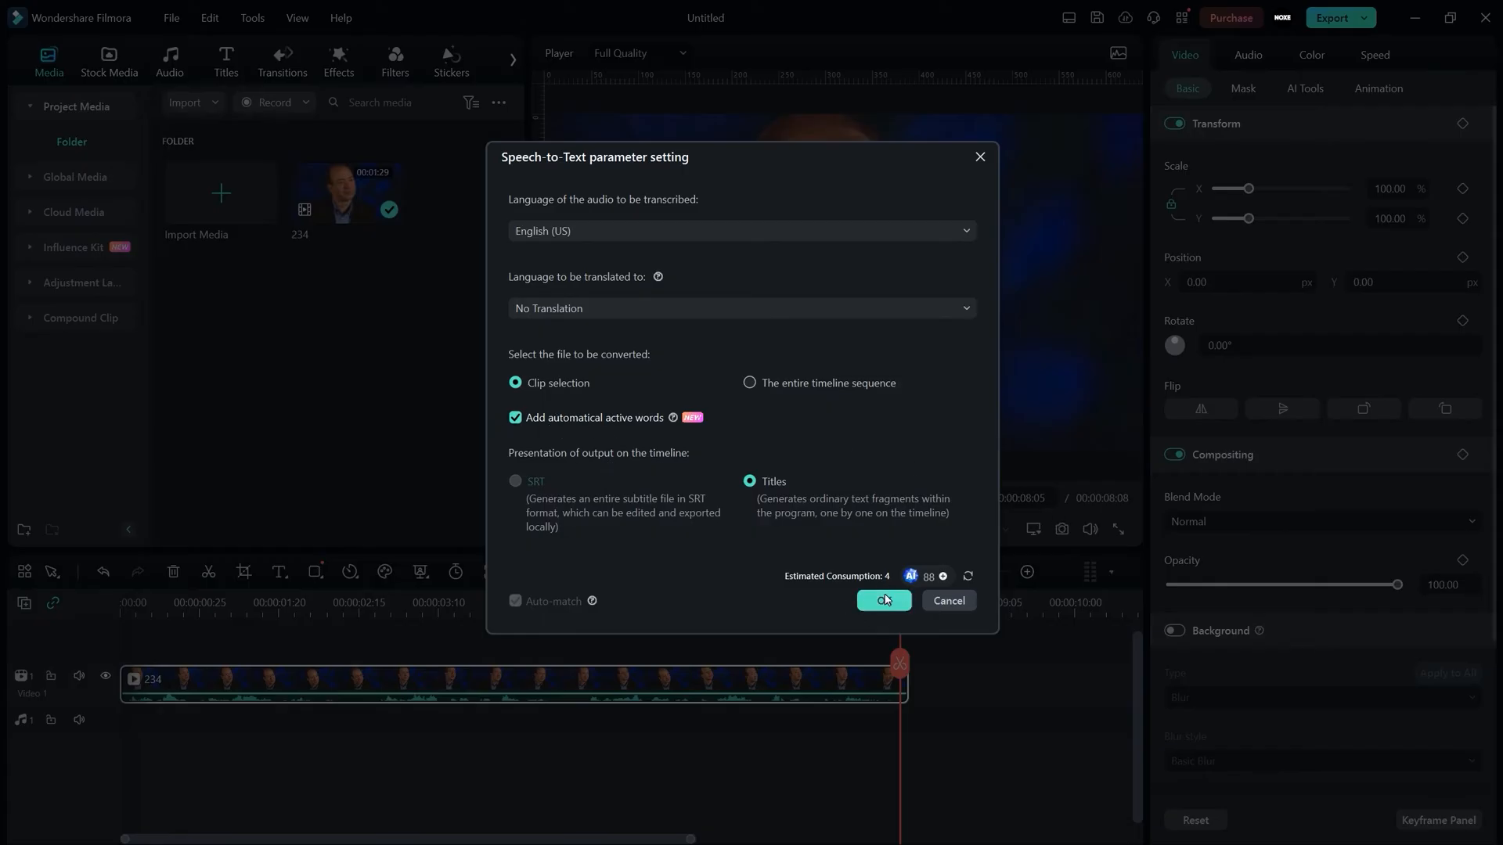
Step: Run the transcription and close the voice-text services list once it shows Completed
{"action": "left_click", "coordinate": [881, 601]}
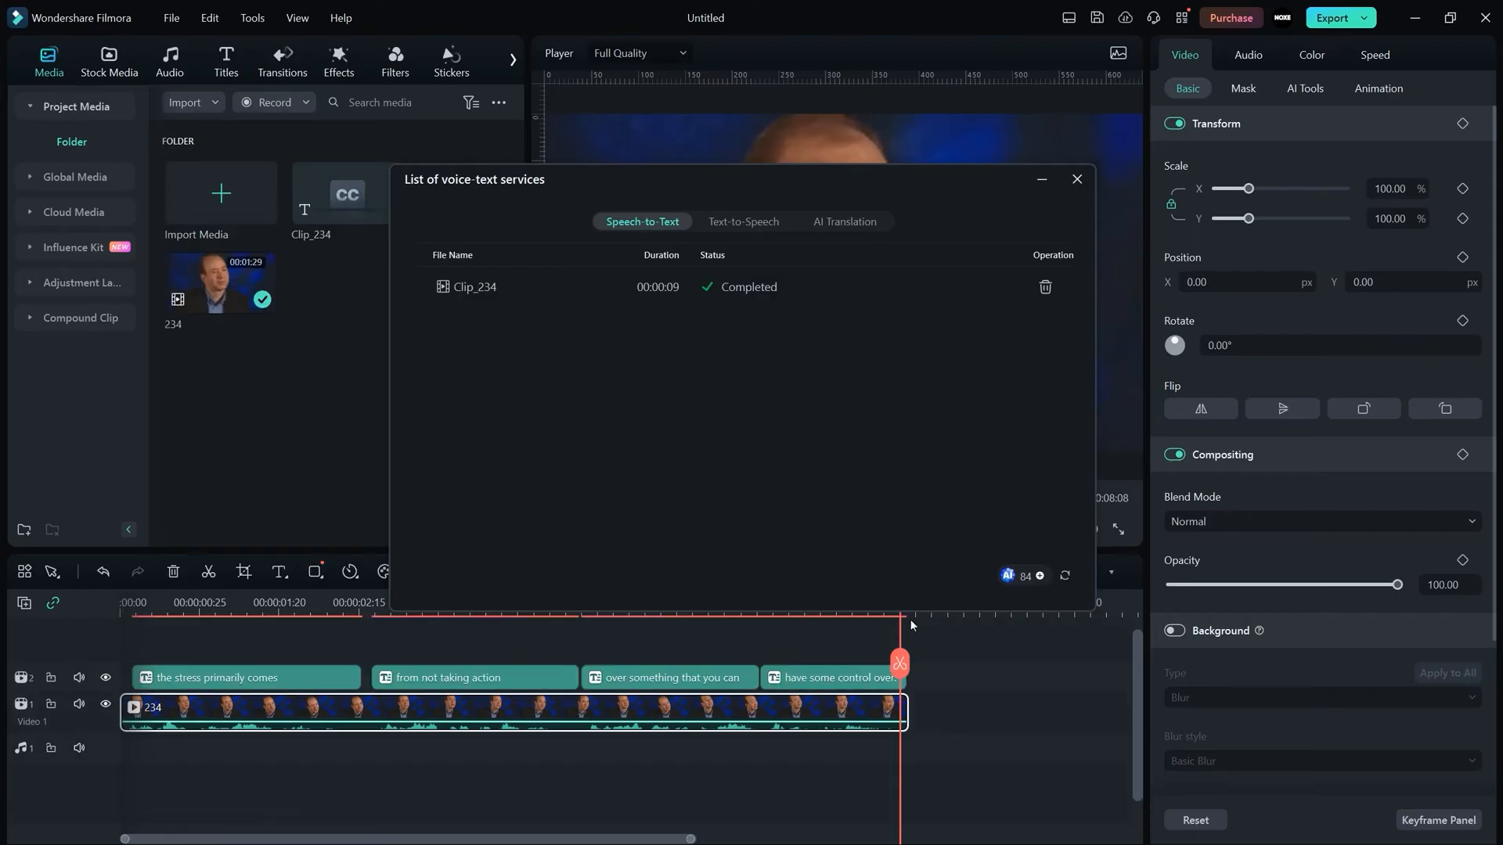
{"action": "left_click", "coordinate": [1075, 178]}
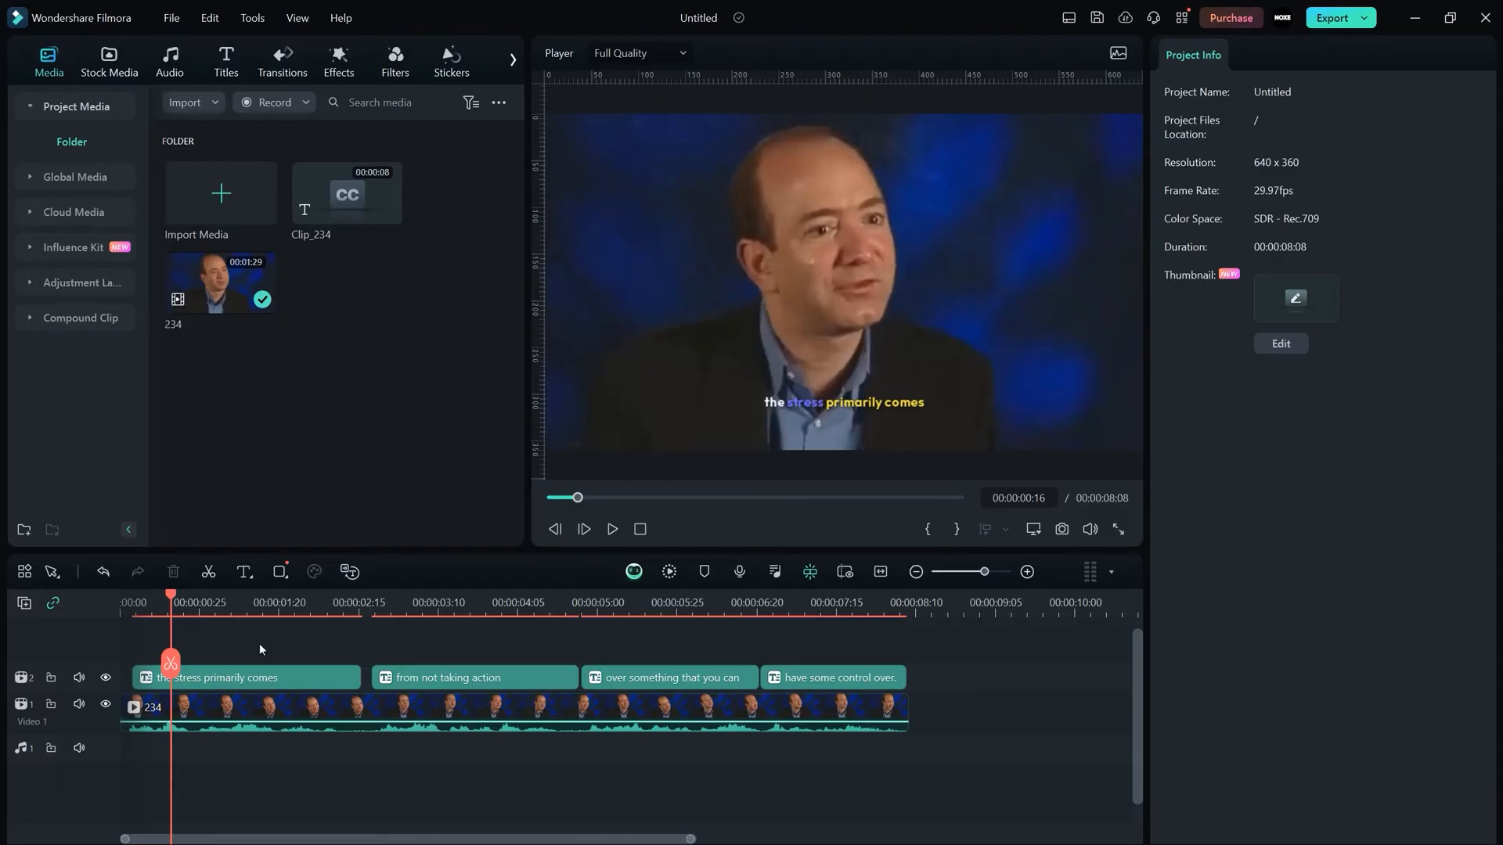
Step: Select the caption "from not taking action," and show its title style templates
{"action": "left_click", "coordinate": [244, 678]}
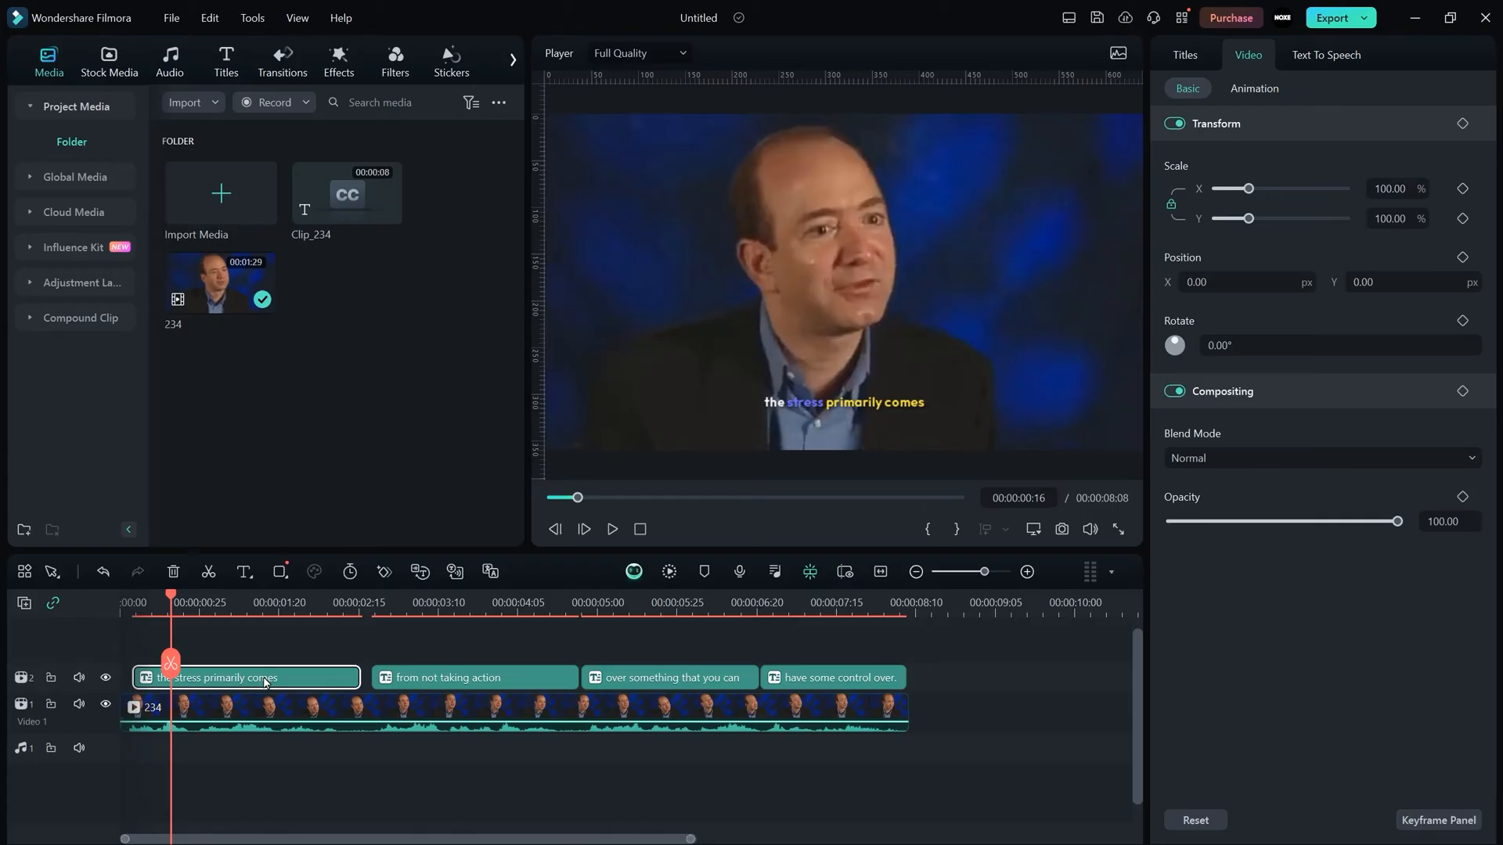
{"action": "left_click", "coordinate": [1183, 55]}
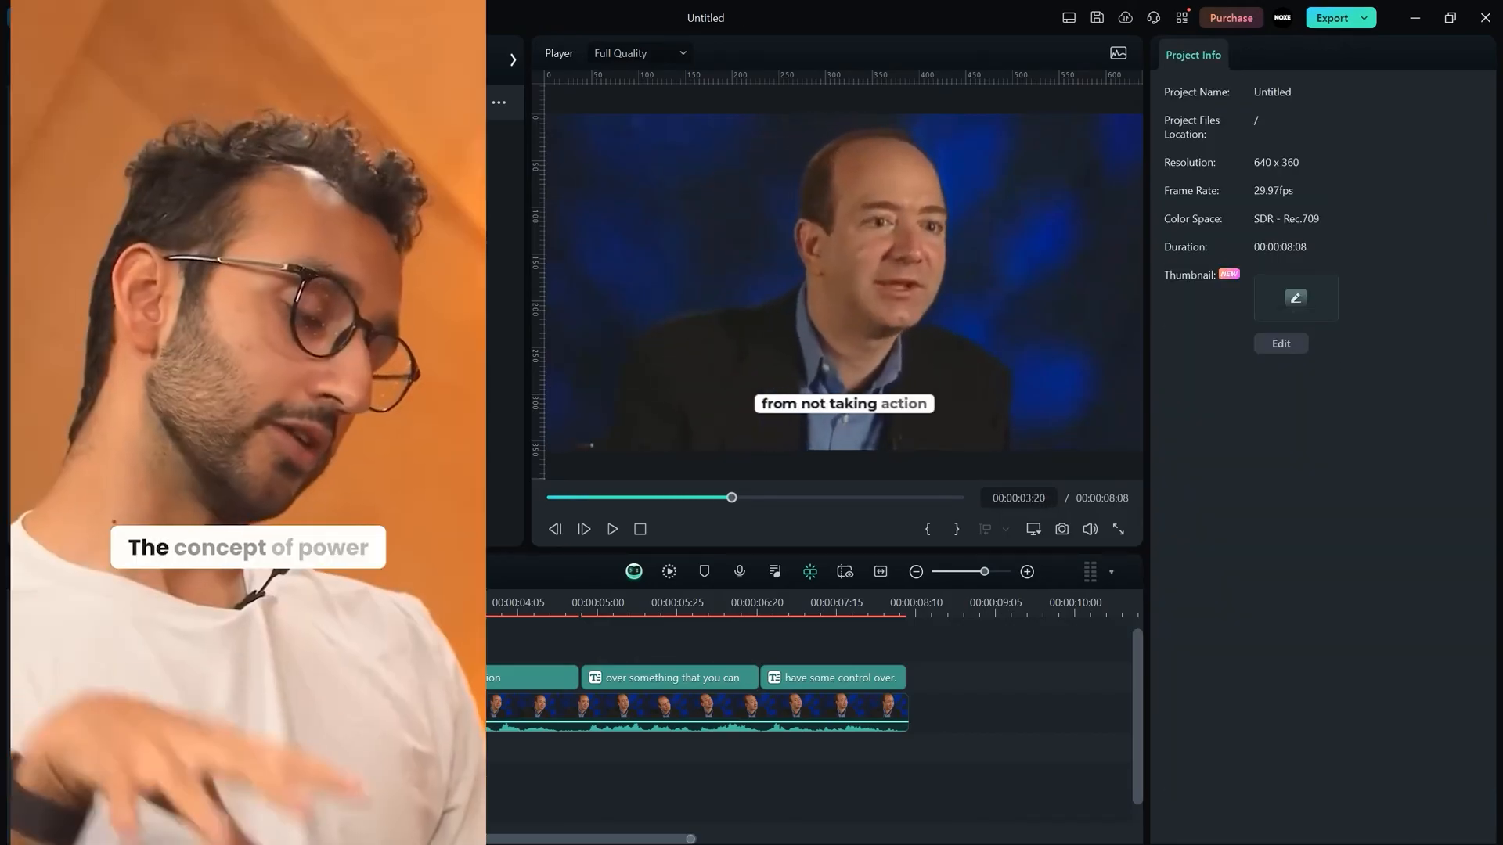
{"action": "left_click", "coordinate": [552, 601]}
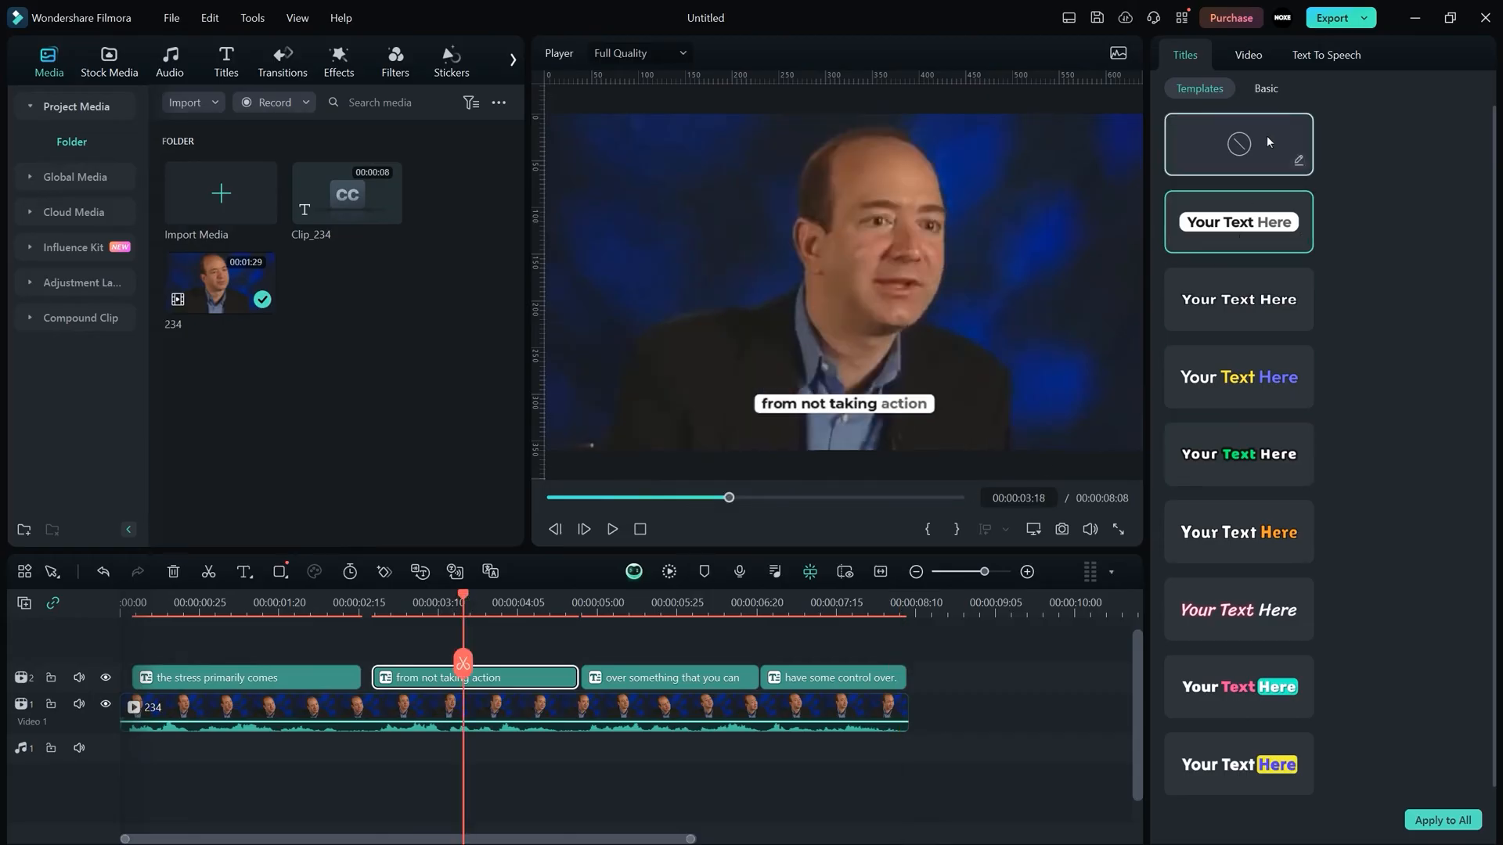
Step: Show the caption's Basic text settings and browse the Active Words font list
{"action": "left_click", "coordinate": [1265, 87]}
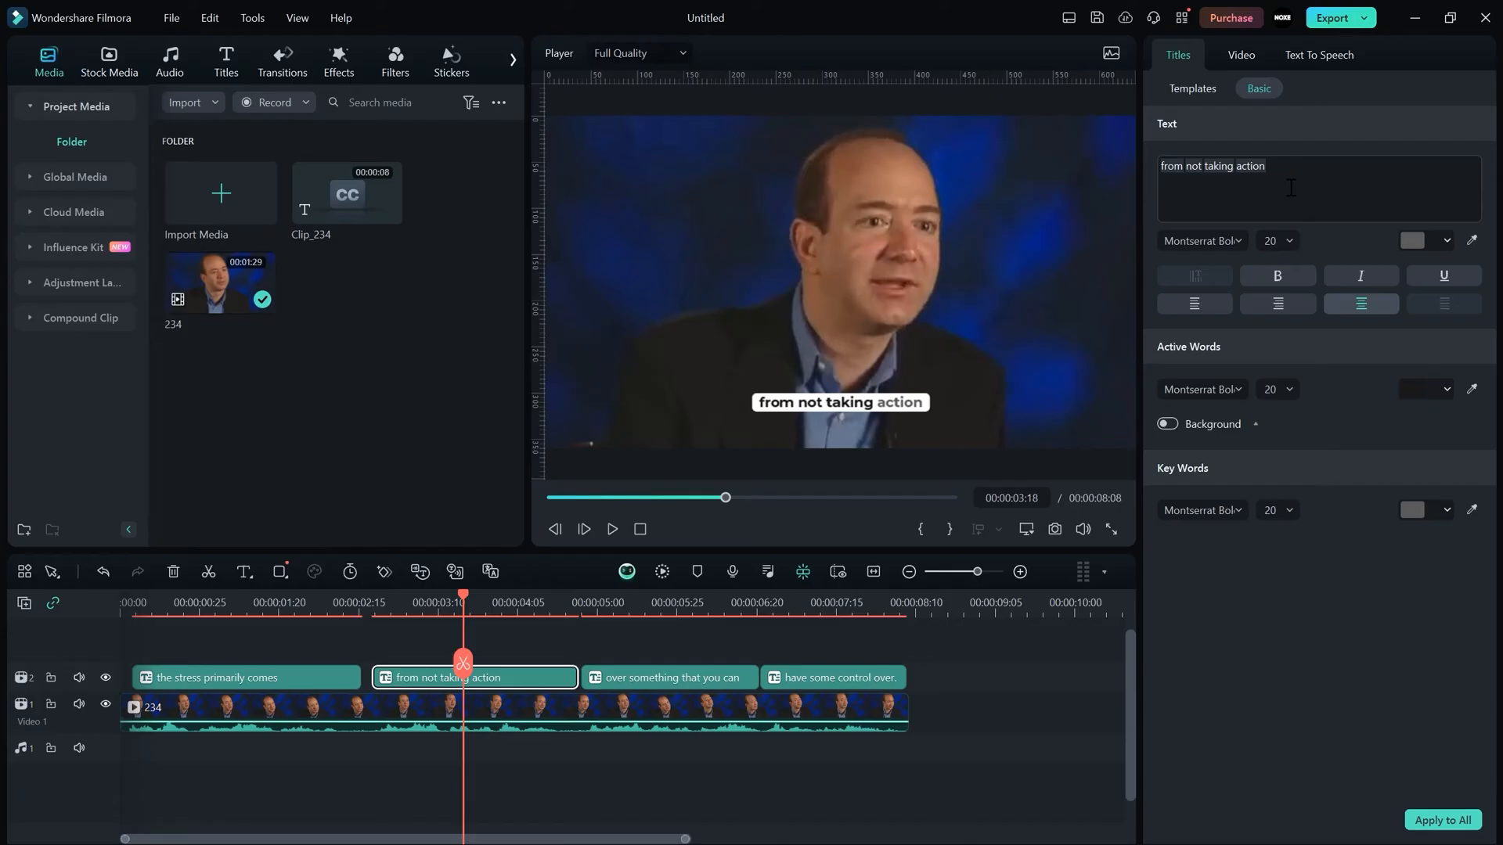
{"action": "left_click", "coordinate": [1198, 241]}
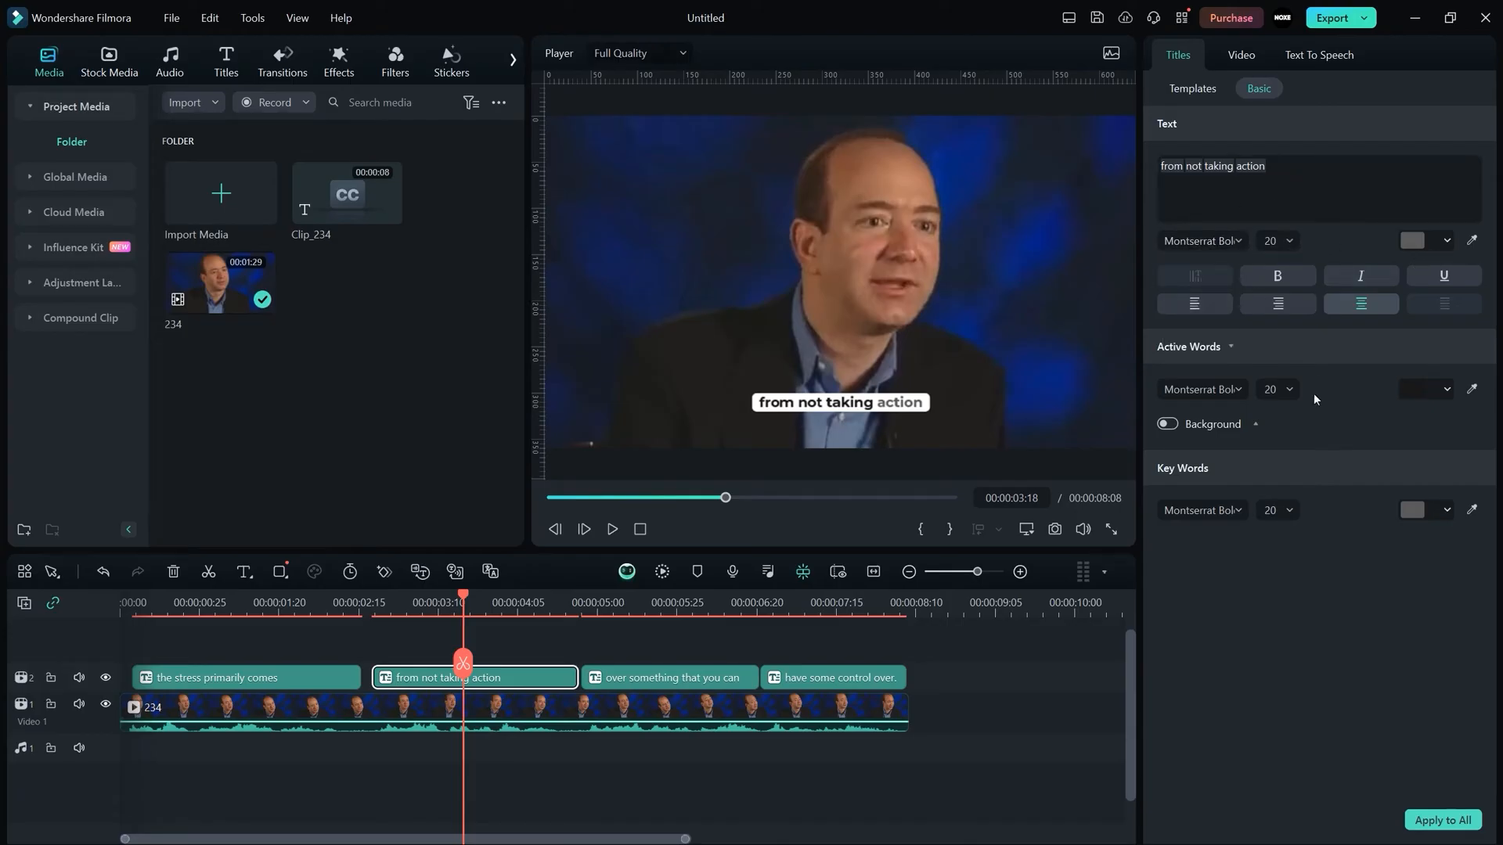
{"action": "mouse_move", "coordinate": [1219, 361]}
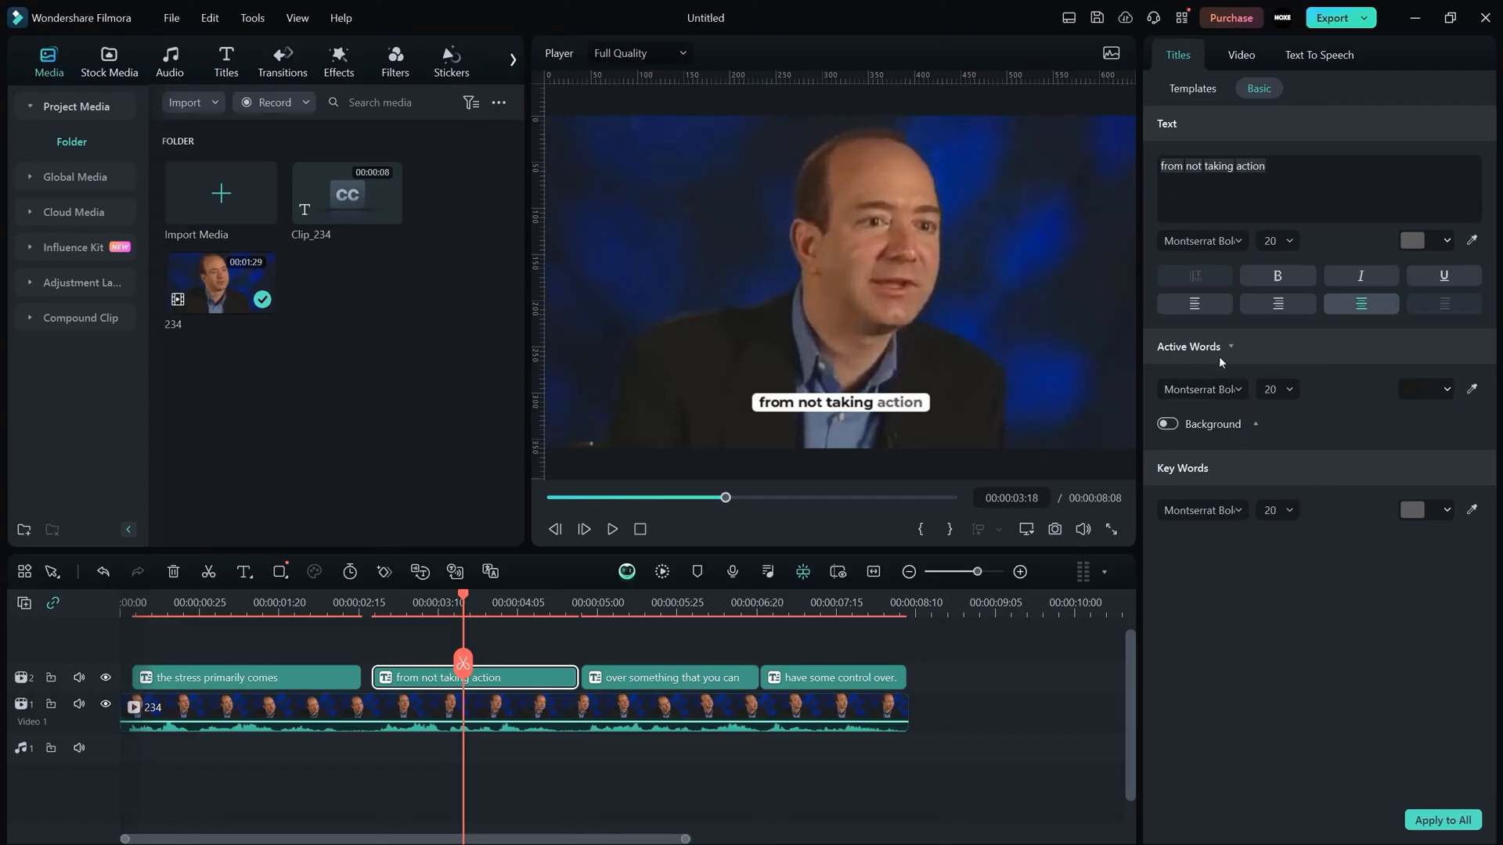
{"action": "left_click", "coordinate": [1201, 390]}
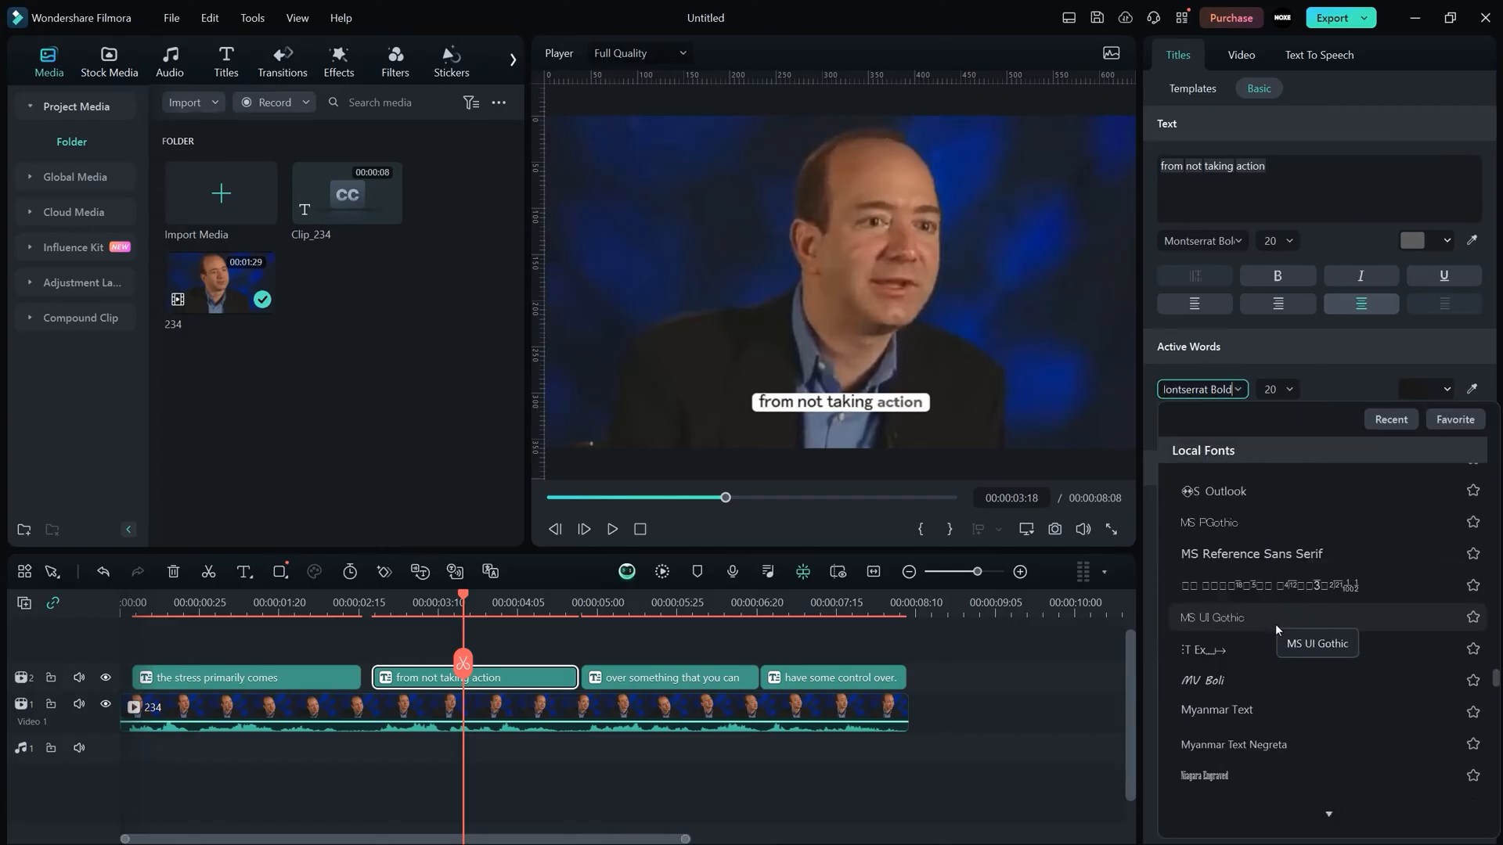
{"action": "scroll", "scroll_direction": "down", "scroll_amount": 3}
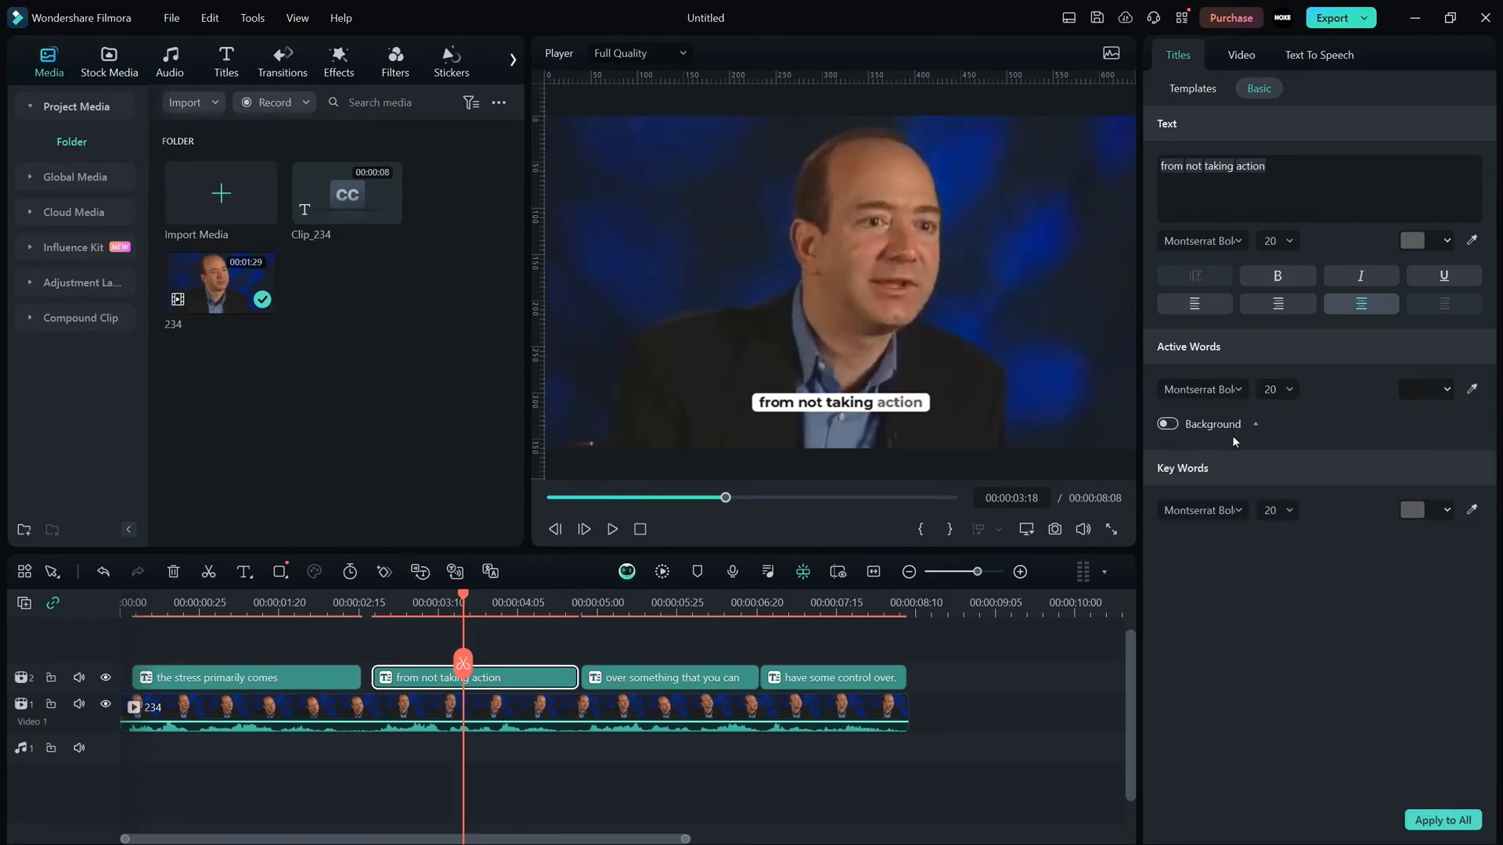
Step: Try the Active Words background on, switch it back off, and select the last caption "have some control over."
{"action": "left_click", "coordinate": [1168, 424]}
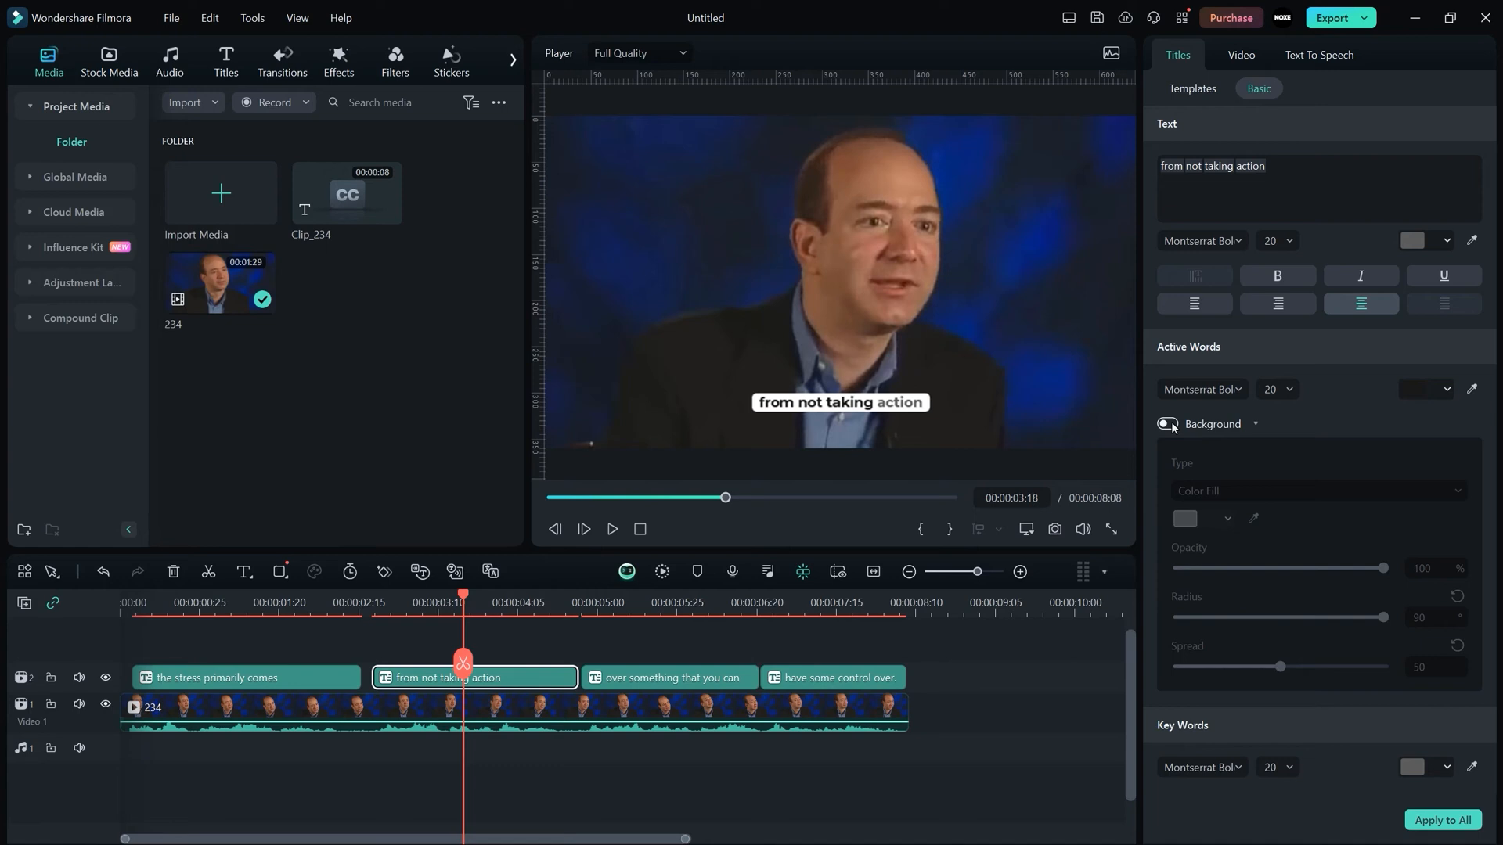
{"action": "left_click", "coordinate": [1166, 424]}
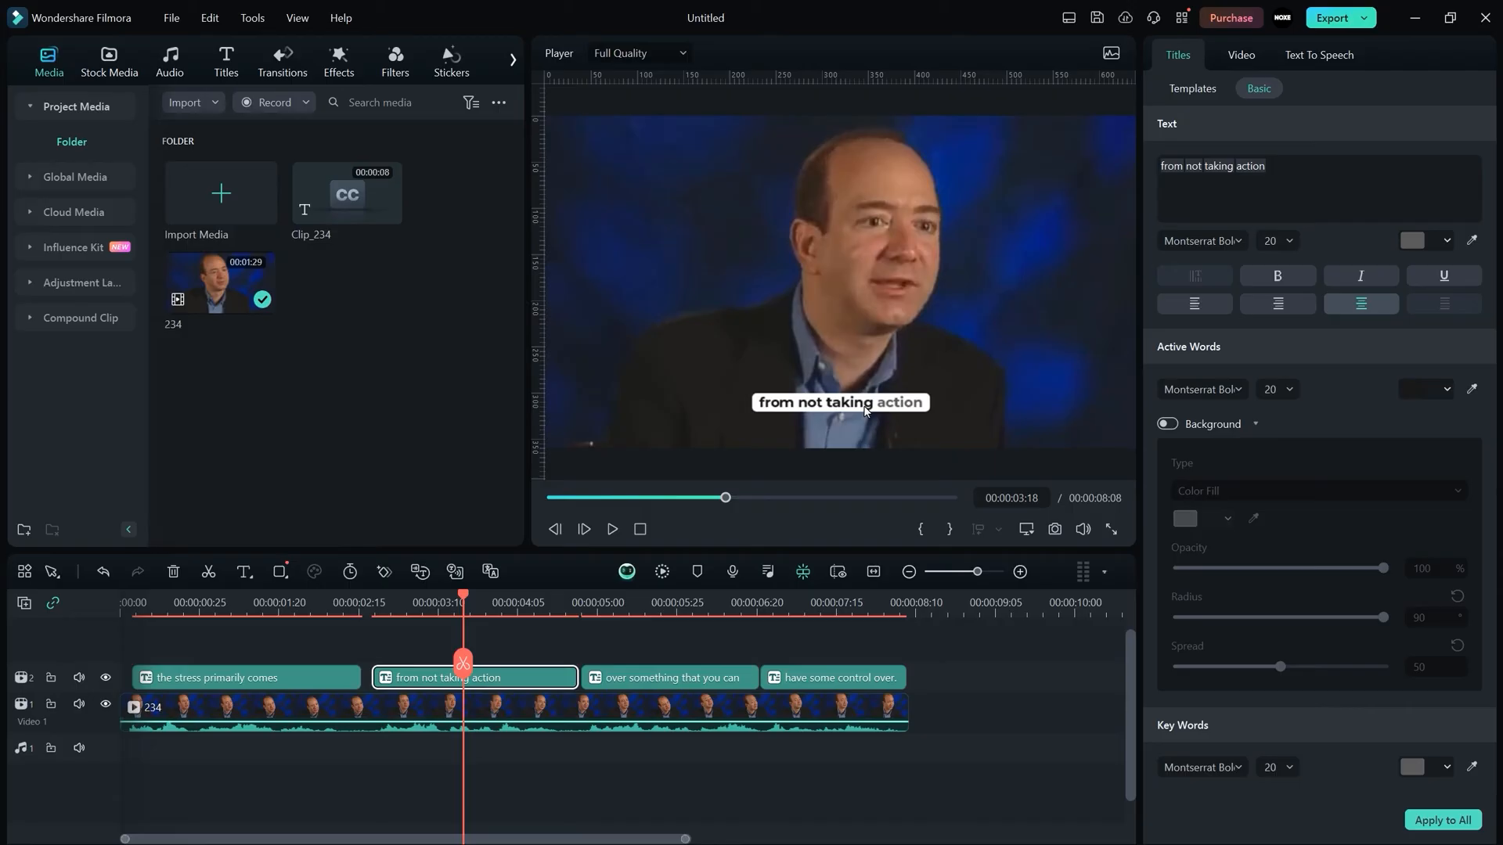
{"action": "left_click", "coordinate": [1167, 424]}
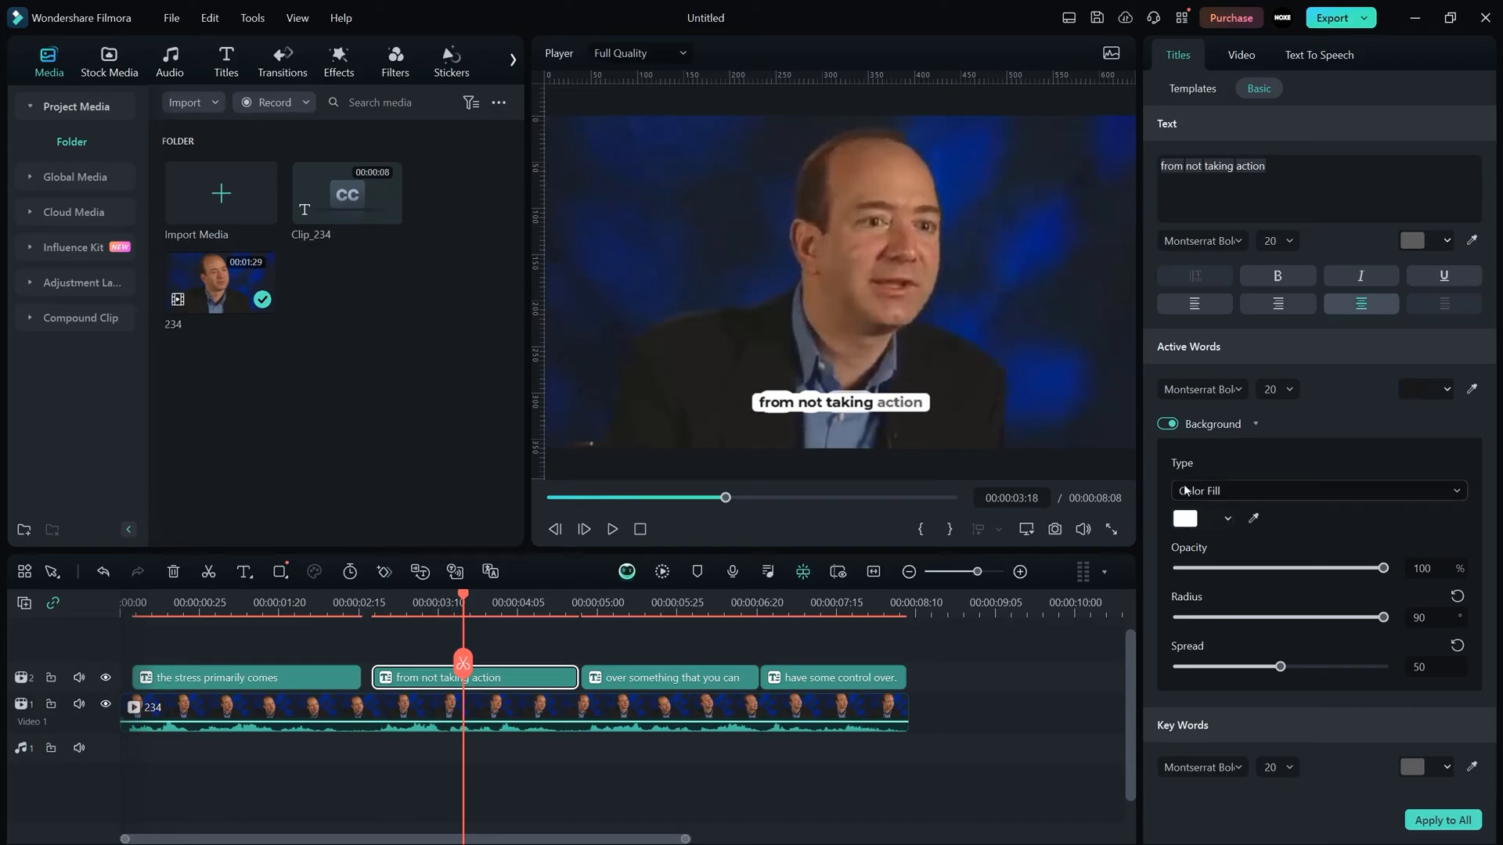
{"action": "left_click", "coordinate": [1168, 424]}
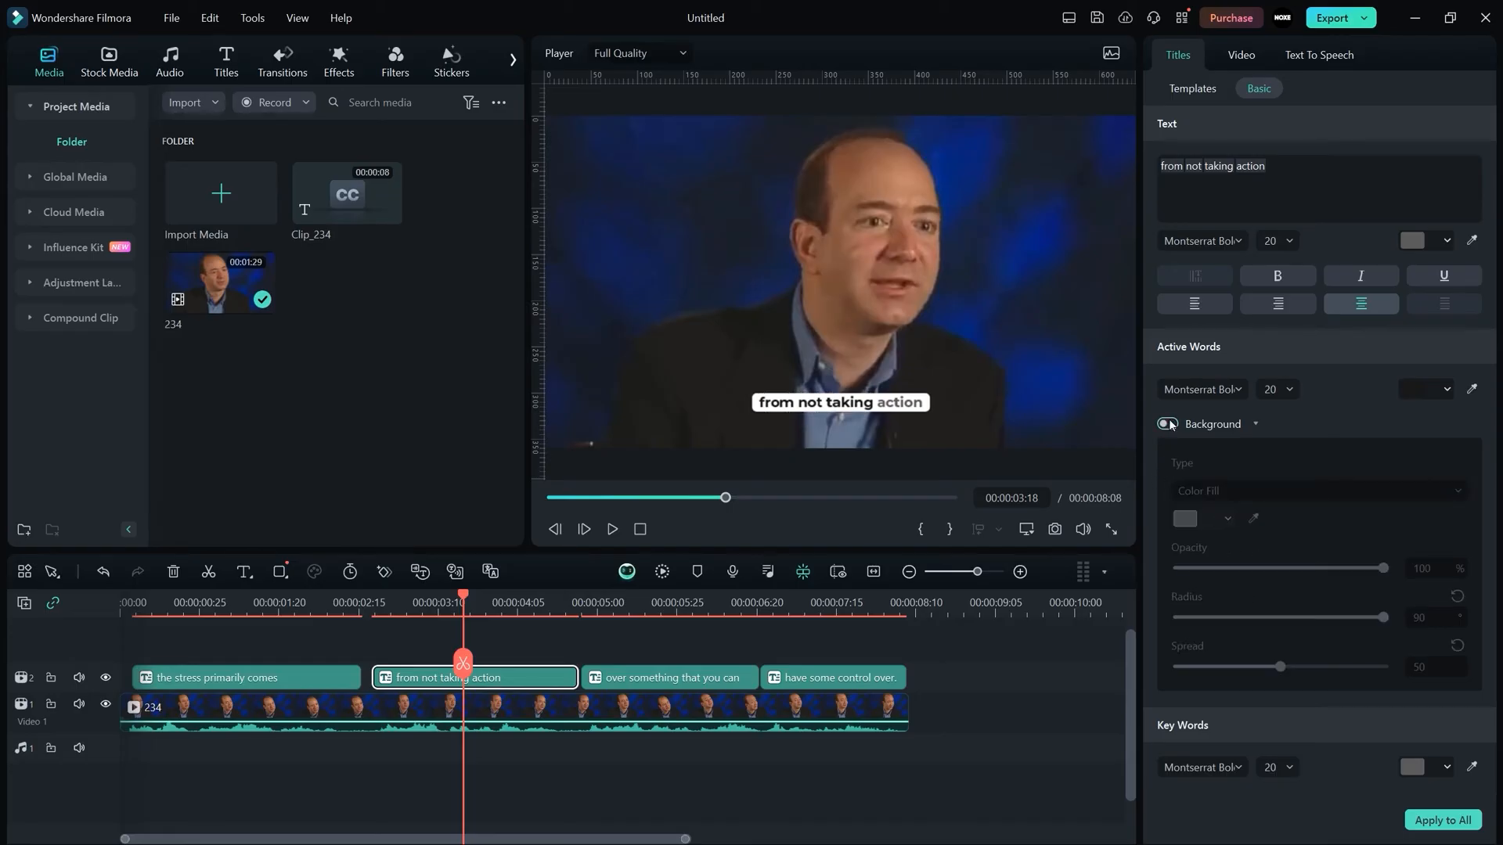
{"action": "left_click", "coordinate": [1192, 87]}
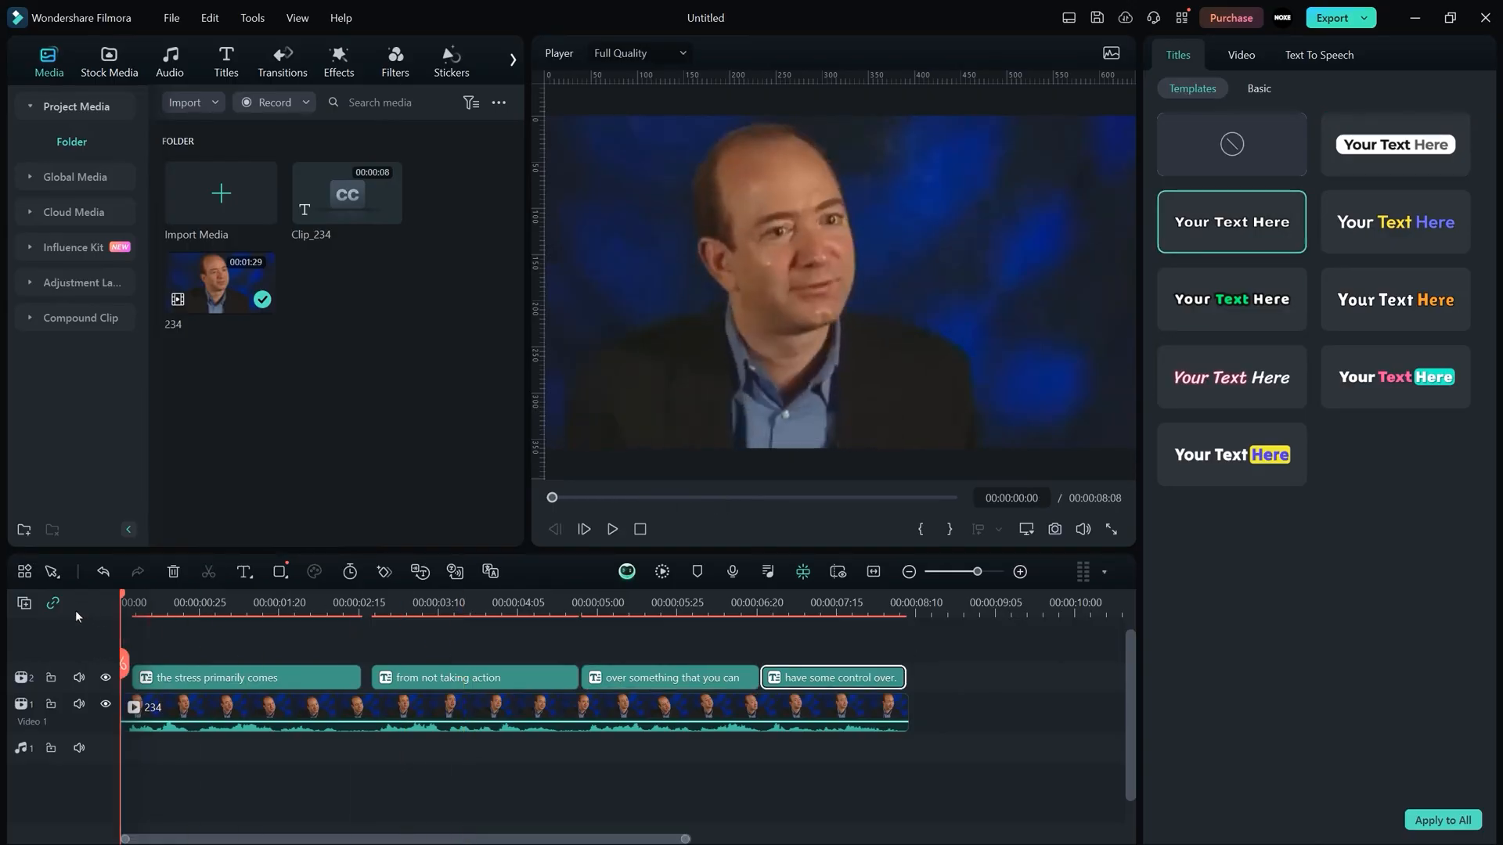
Step: Search the first caption's Active Words fonts for "kom" to find Komika
{"action": "left_click", "coordinate": [208, 601]}
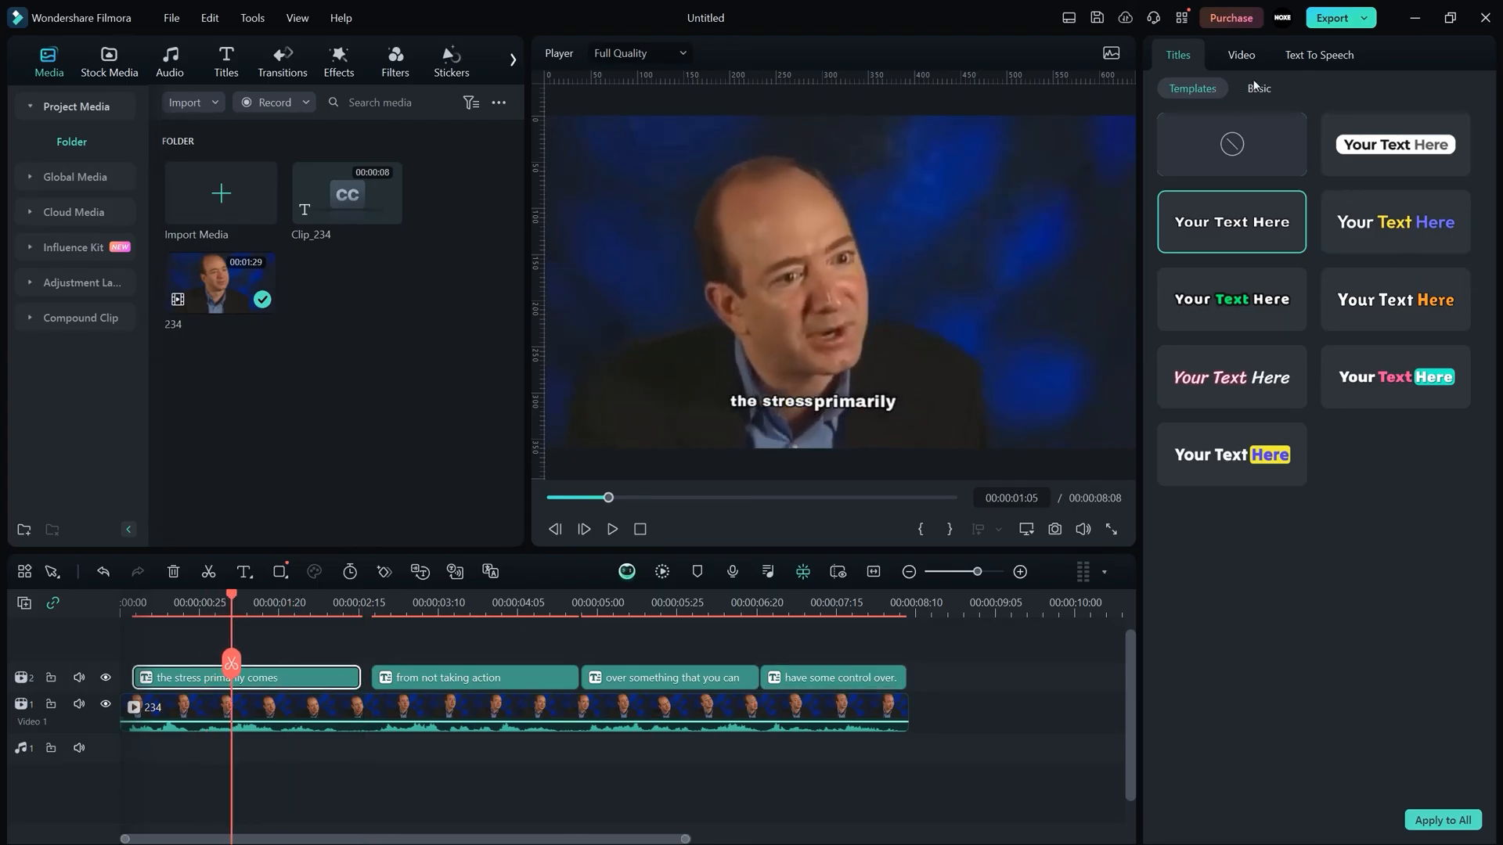
{"action": "left_click", "coordinate": [1257, 88]}
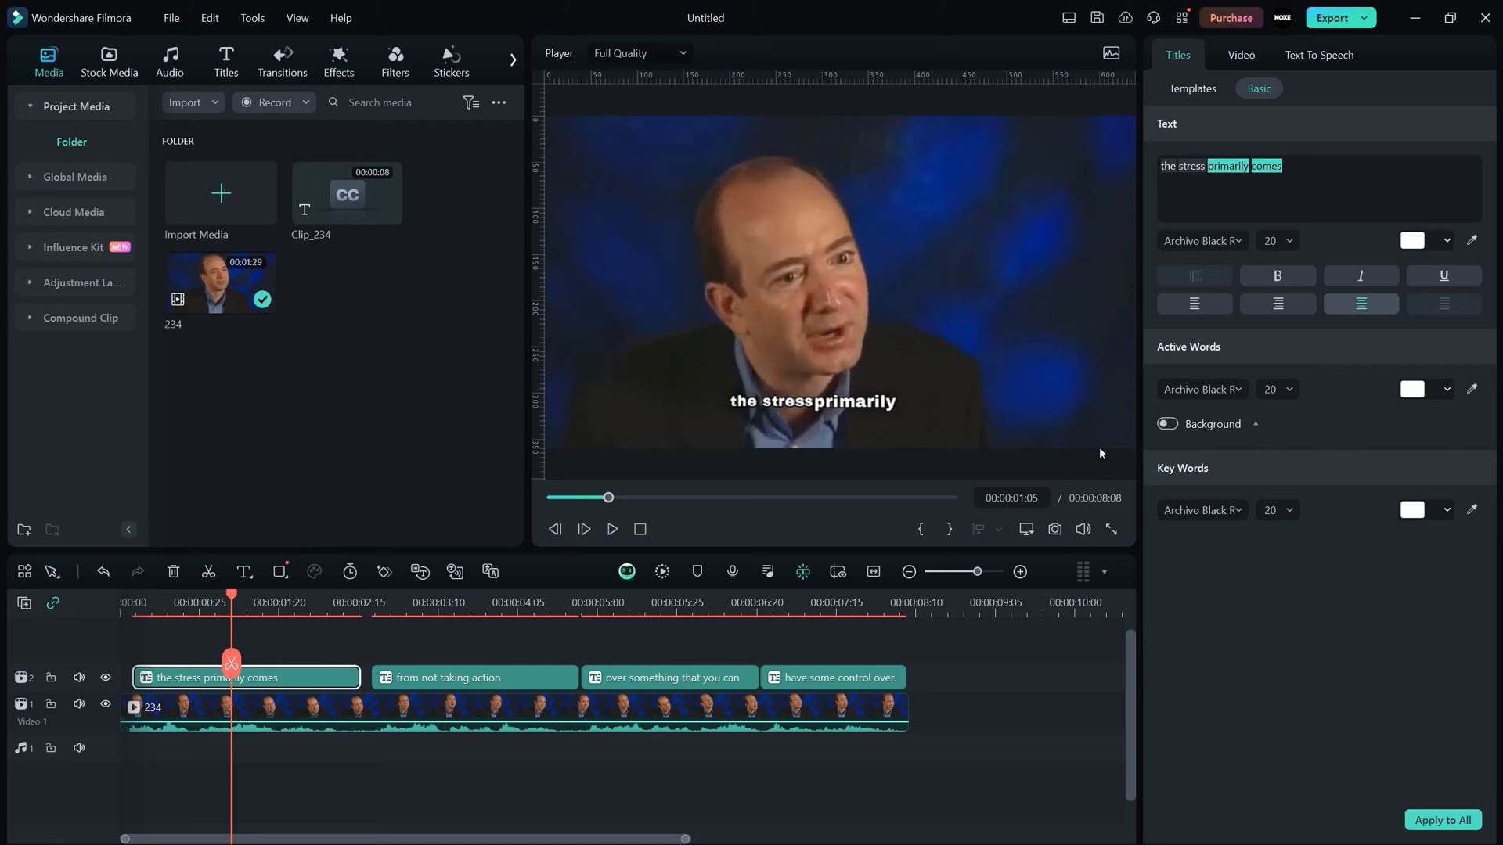
{"action": "left_click", "coordinate": [1201, 390]}
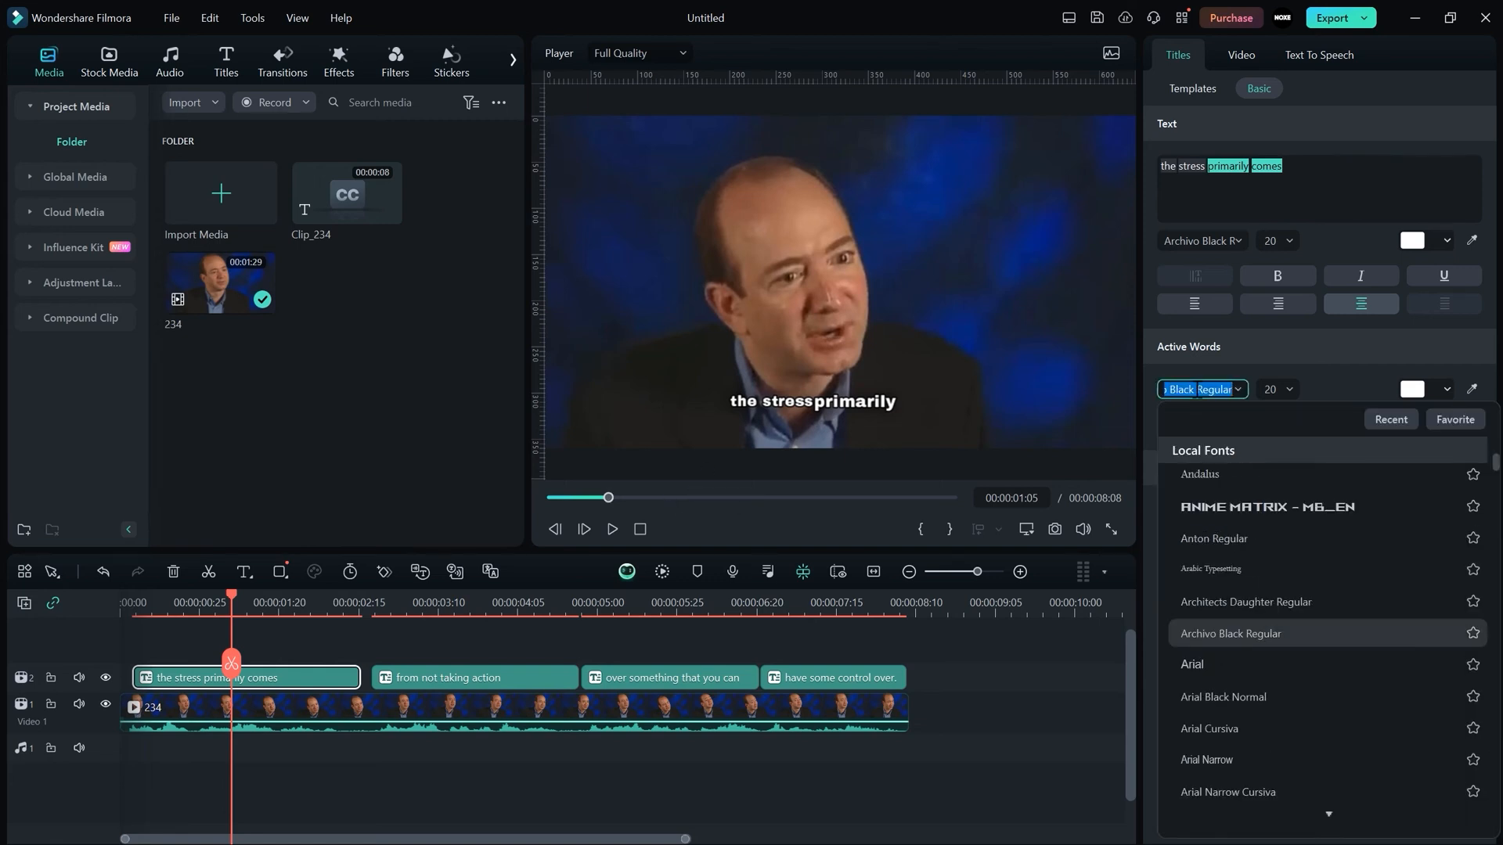
{"action": "type", "text": "kom"}
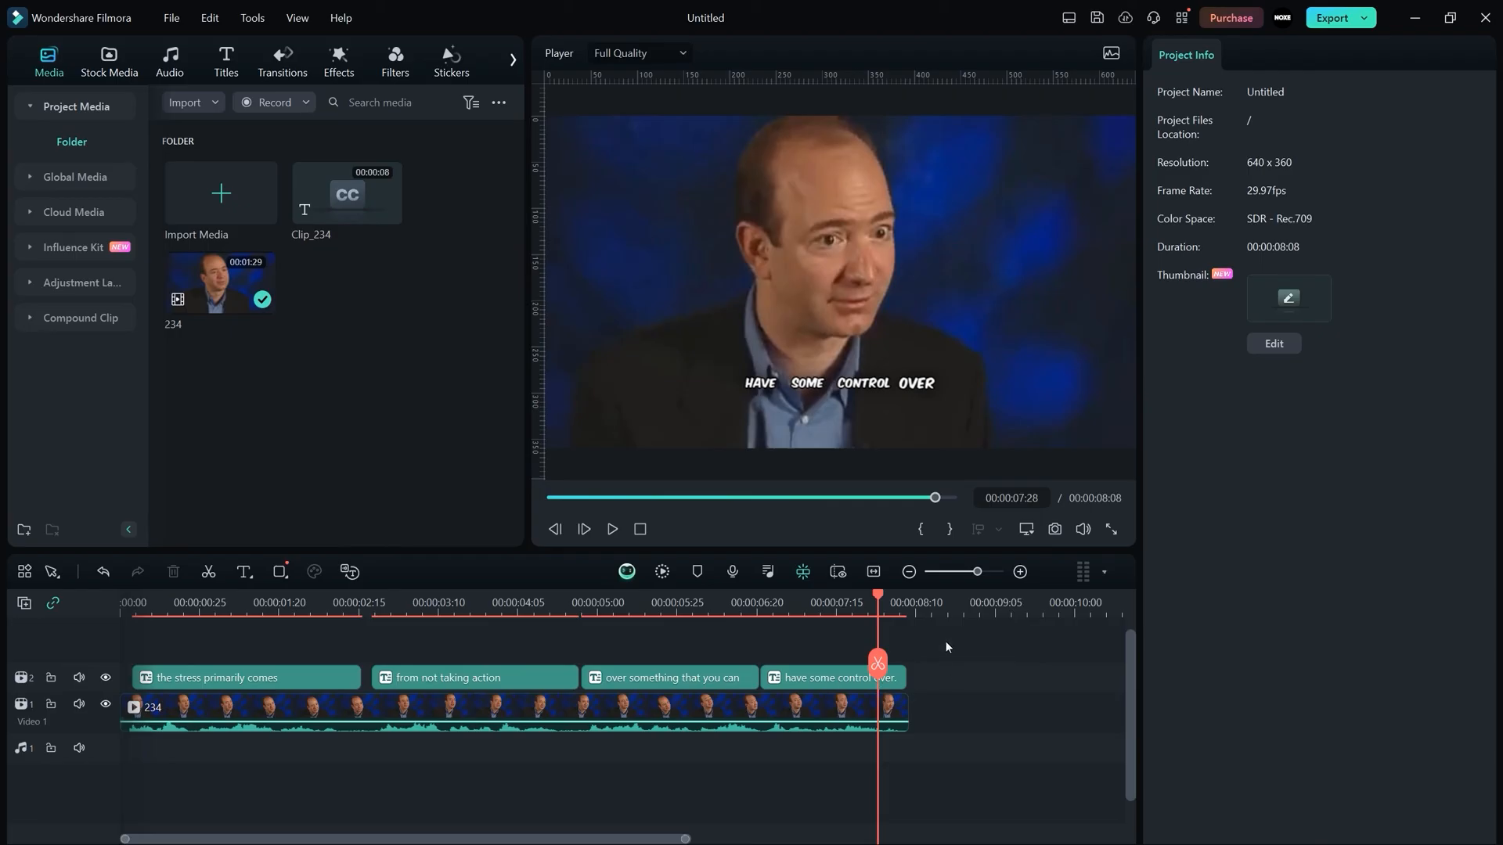
{"action": "mouse_move", "coordinate": [859, 420]}
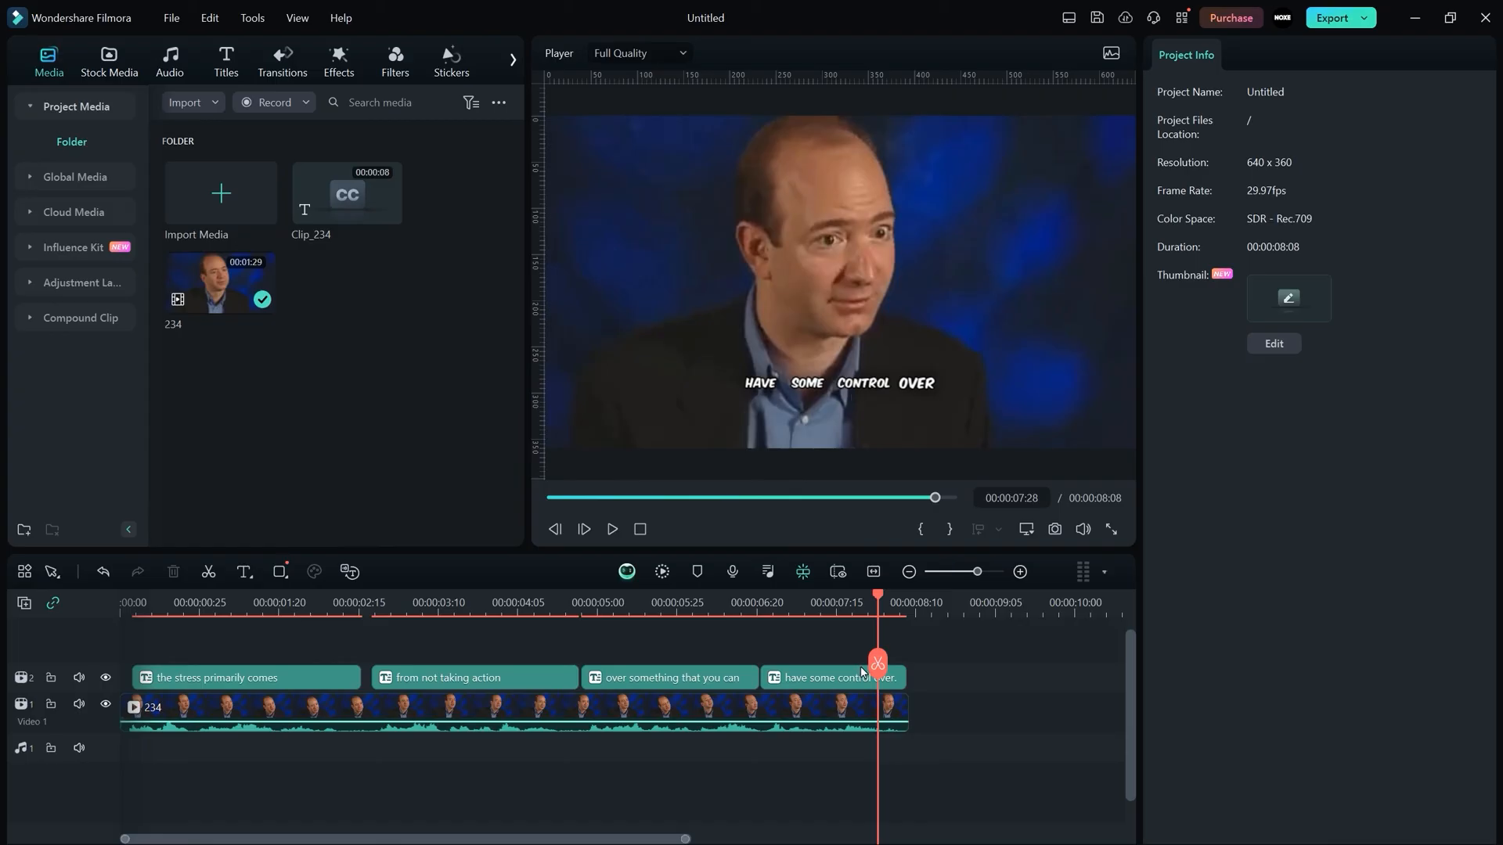
Step: Review a styled caption, then run Help > Check for Update to open Live Update
{"action": "left_click", "coordinate": [377, 601]}
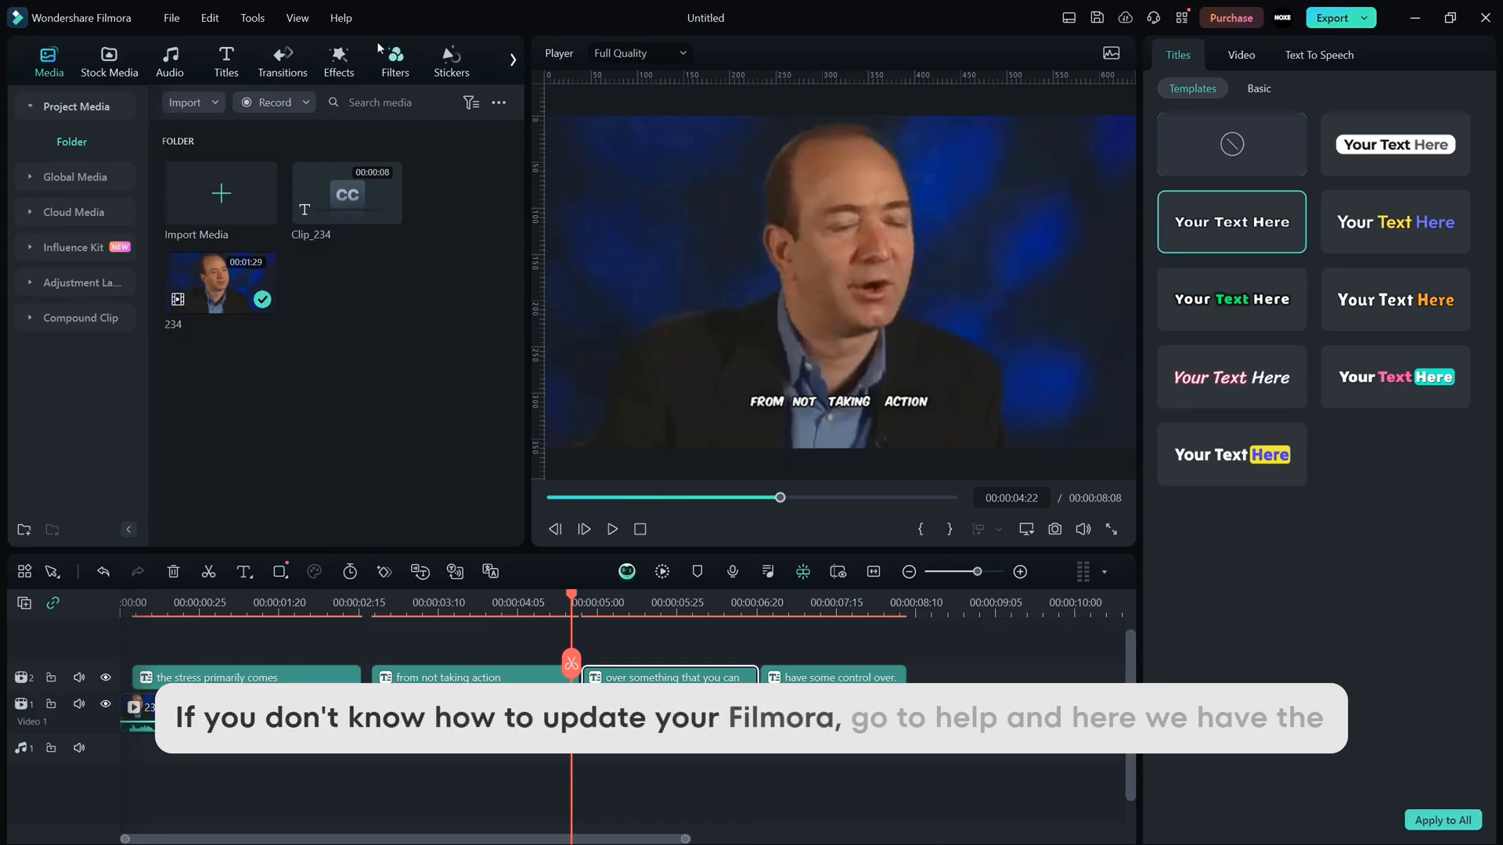
{"action": "left_click", "coordinate": [340, 17]}
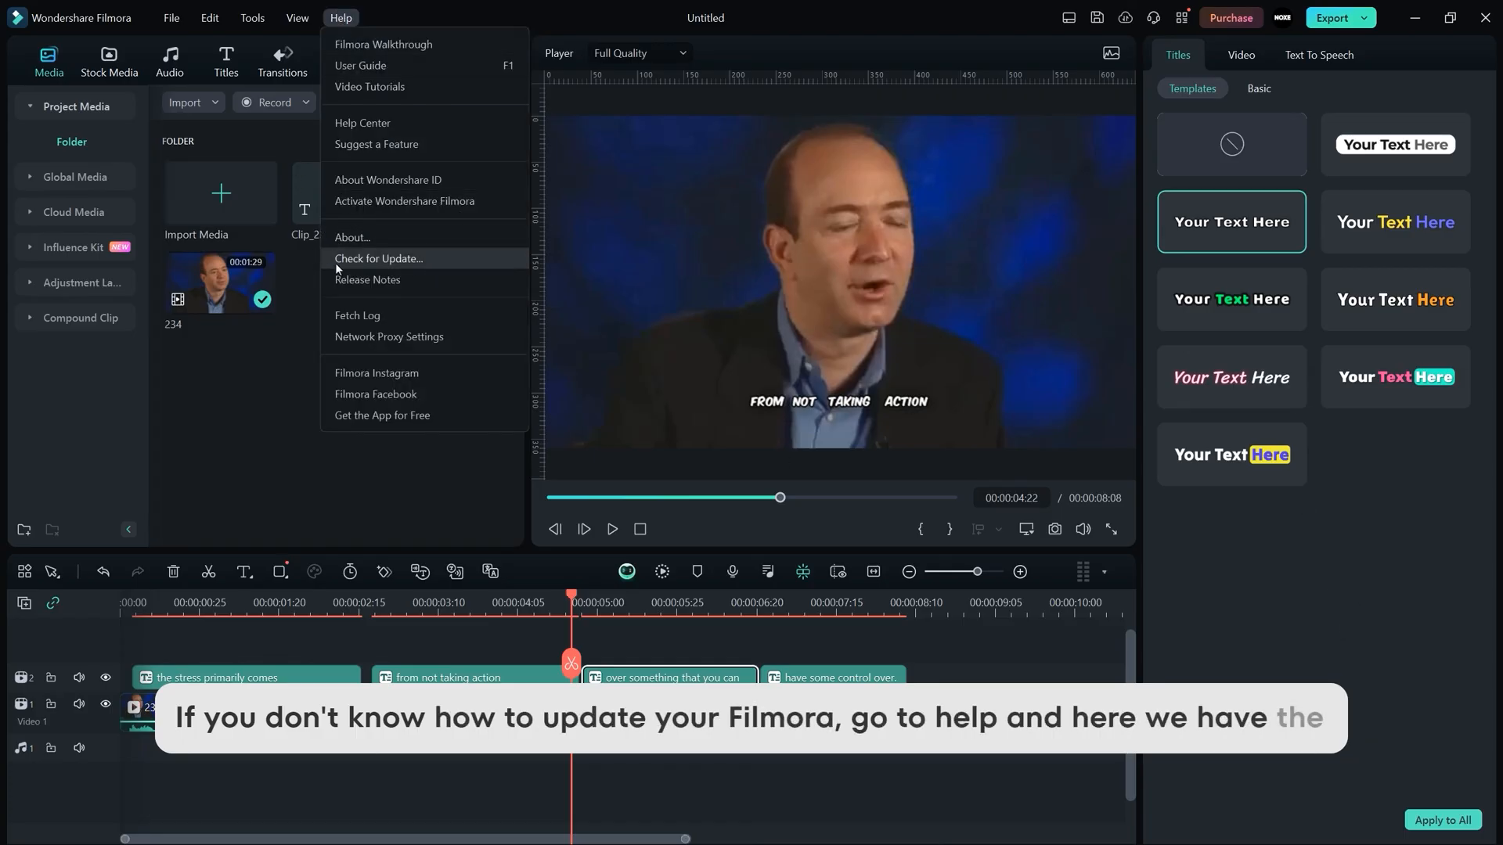
{"action": "left_click", "coordinate": [378, 259]}
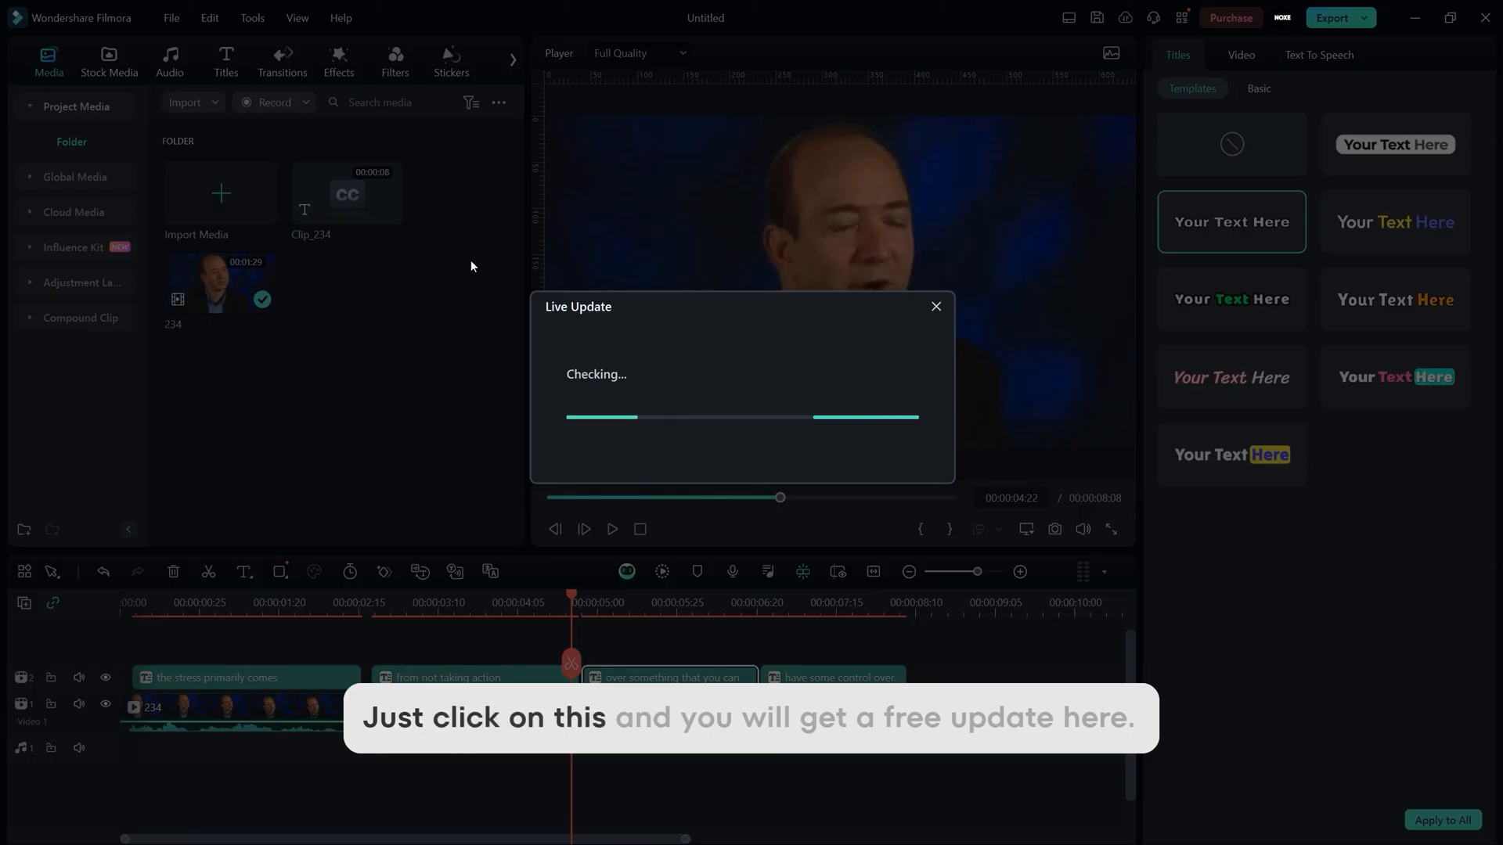